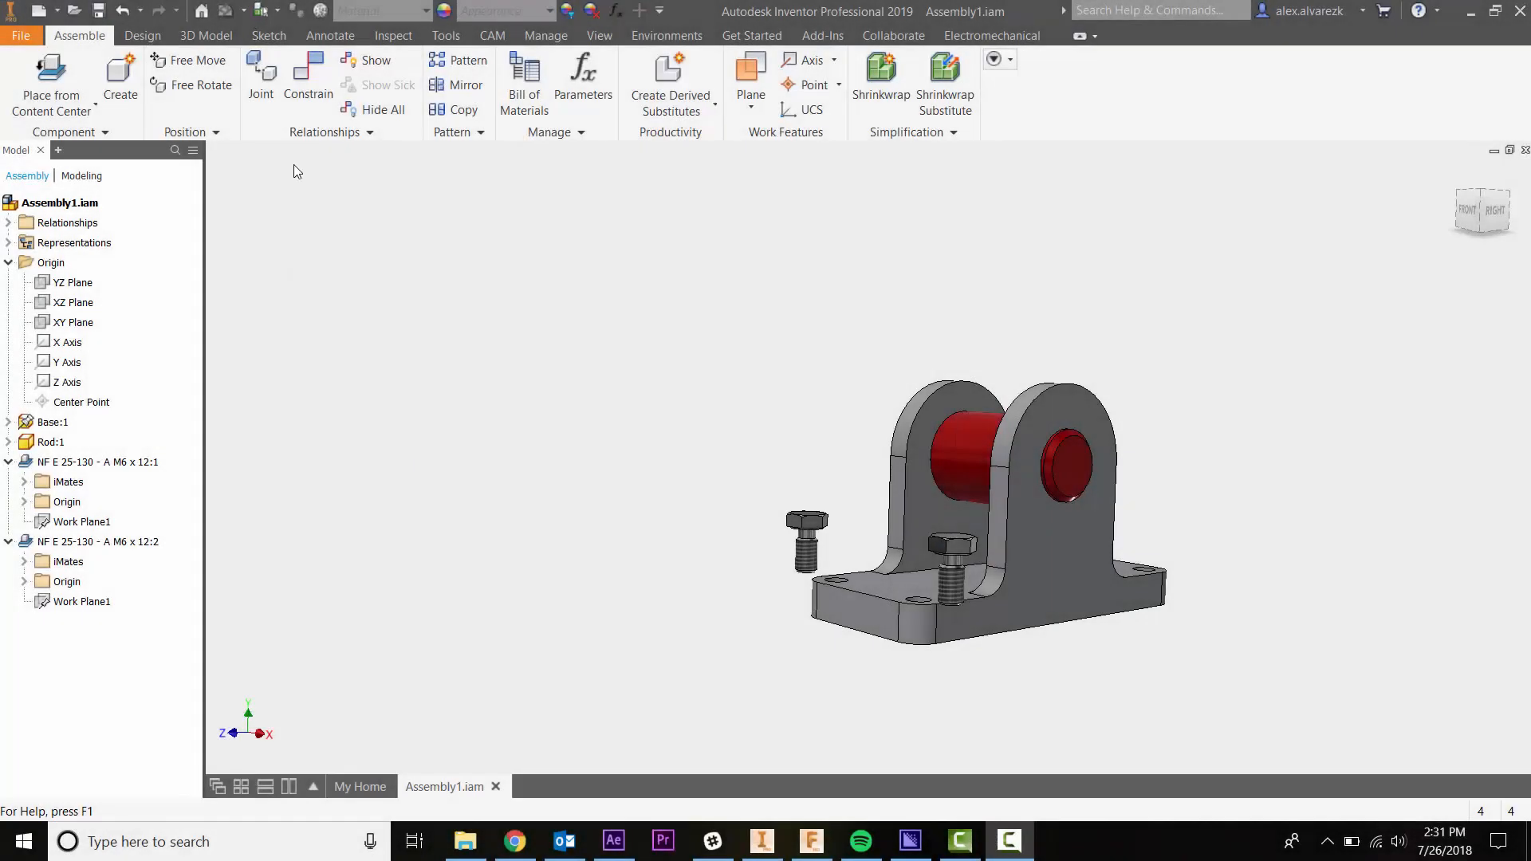
pyautogui.moveTo(774, 281)
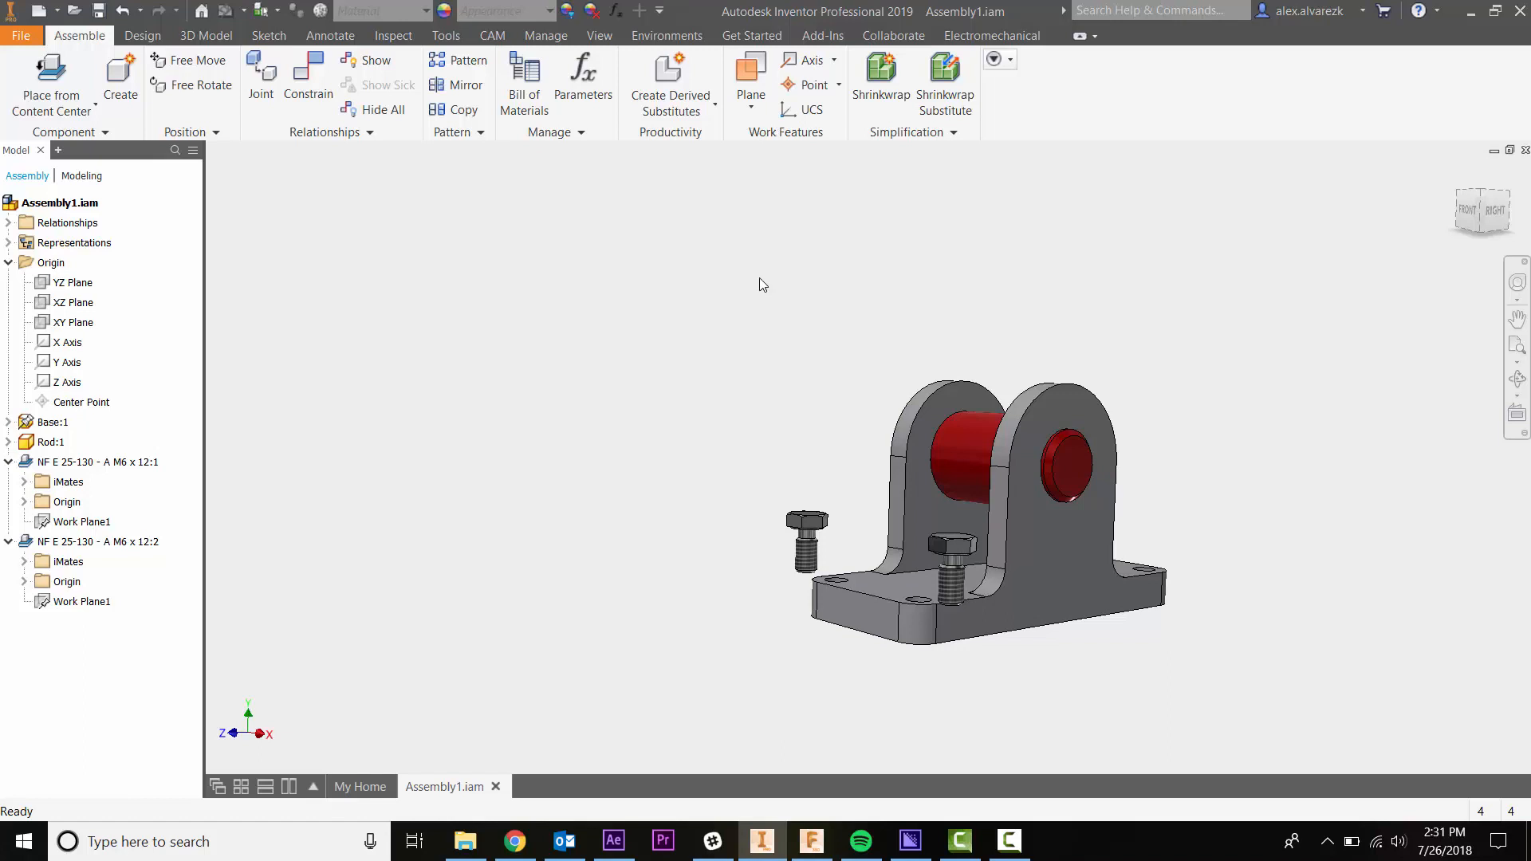
pyautogui.moveTo(705, 441)
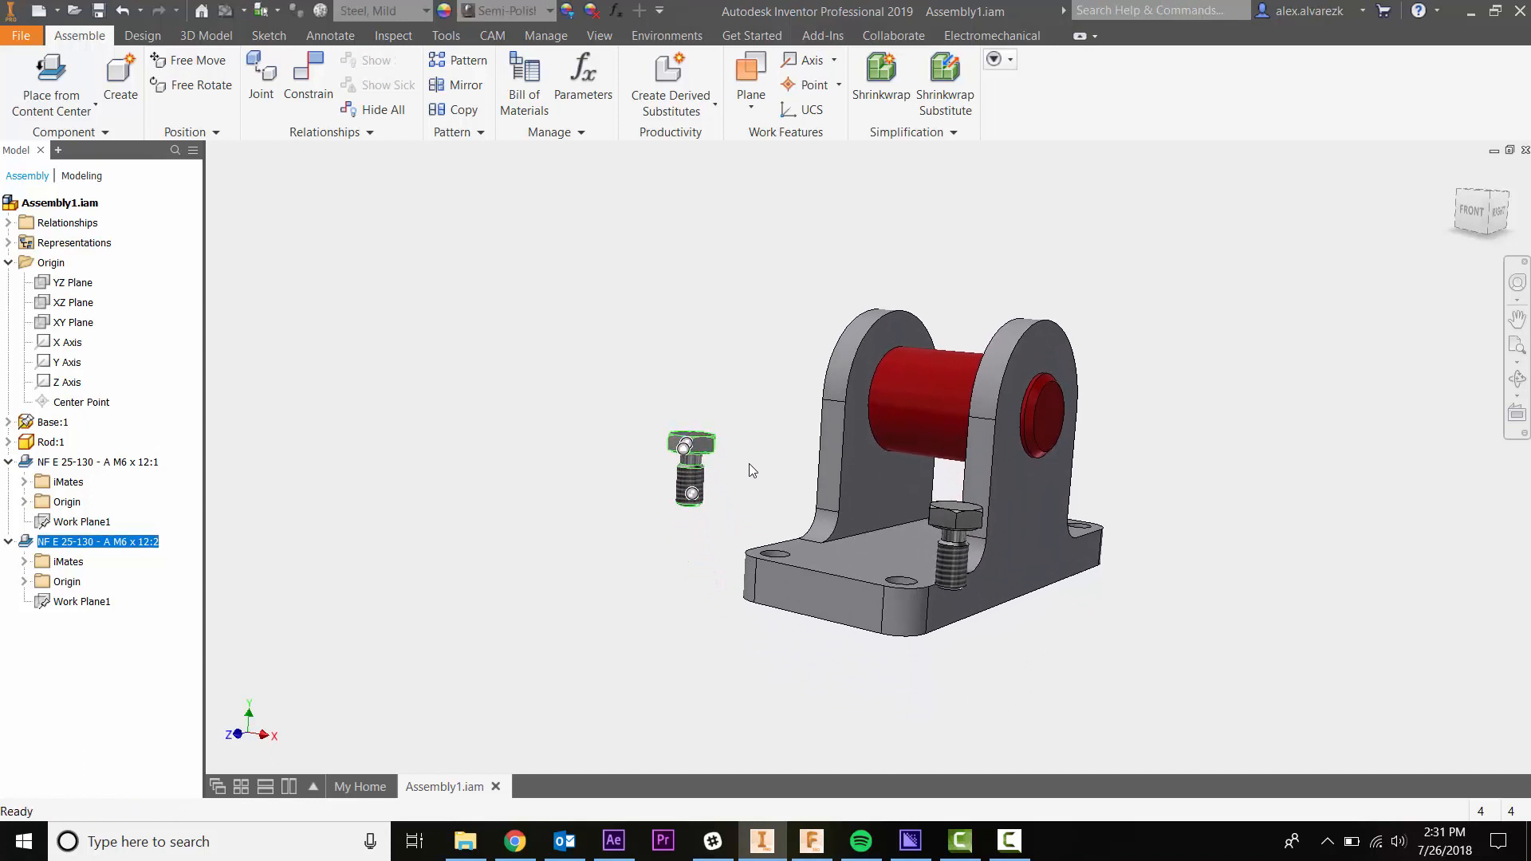
# - Apply a Mate constraint between the second M6 bolt head's underside and the base's top face
pyautogui.click(308, 78)
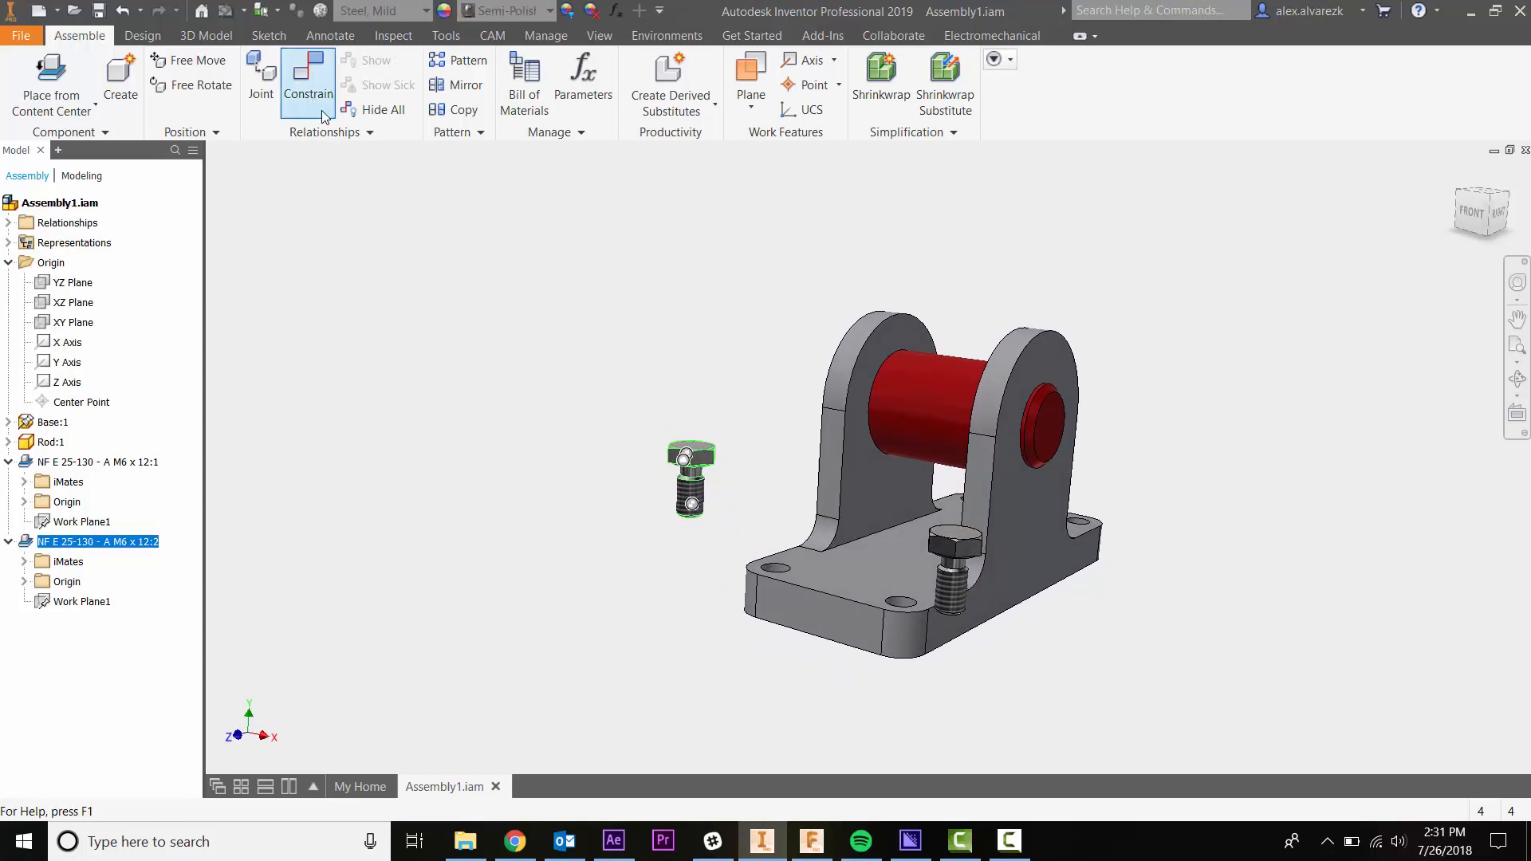
pyautogui.click(308, 82)
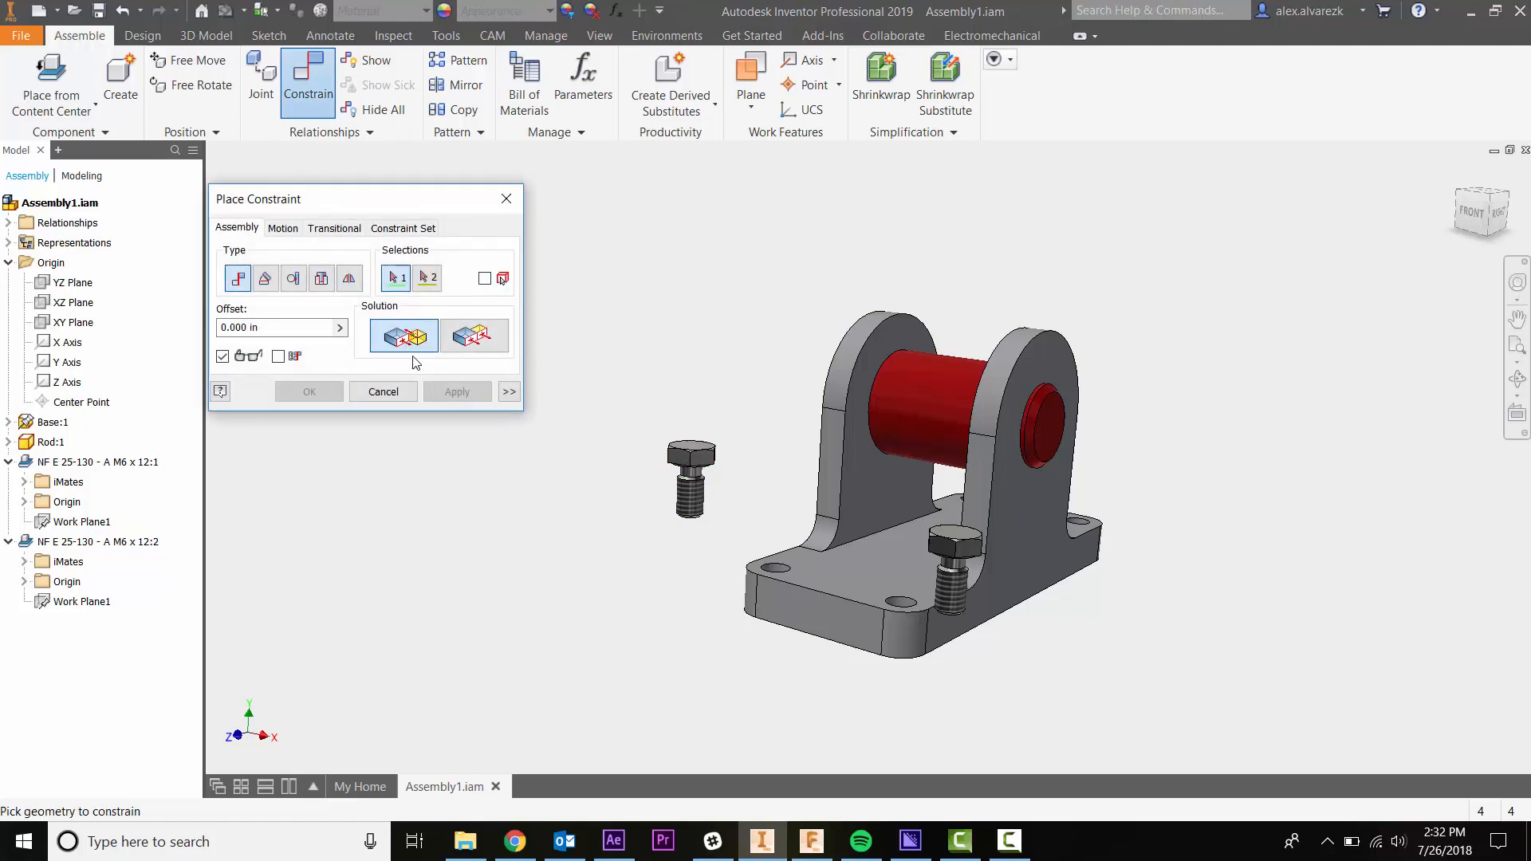
pyautogui.moveTo(421, 459)
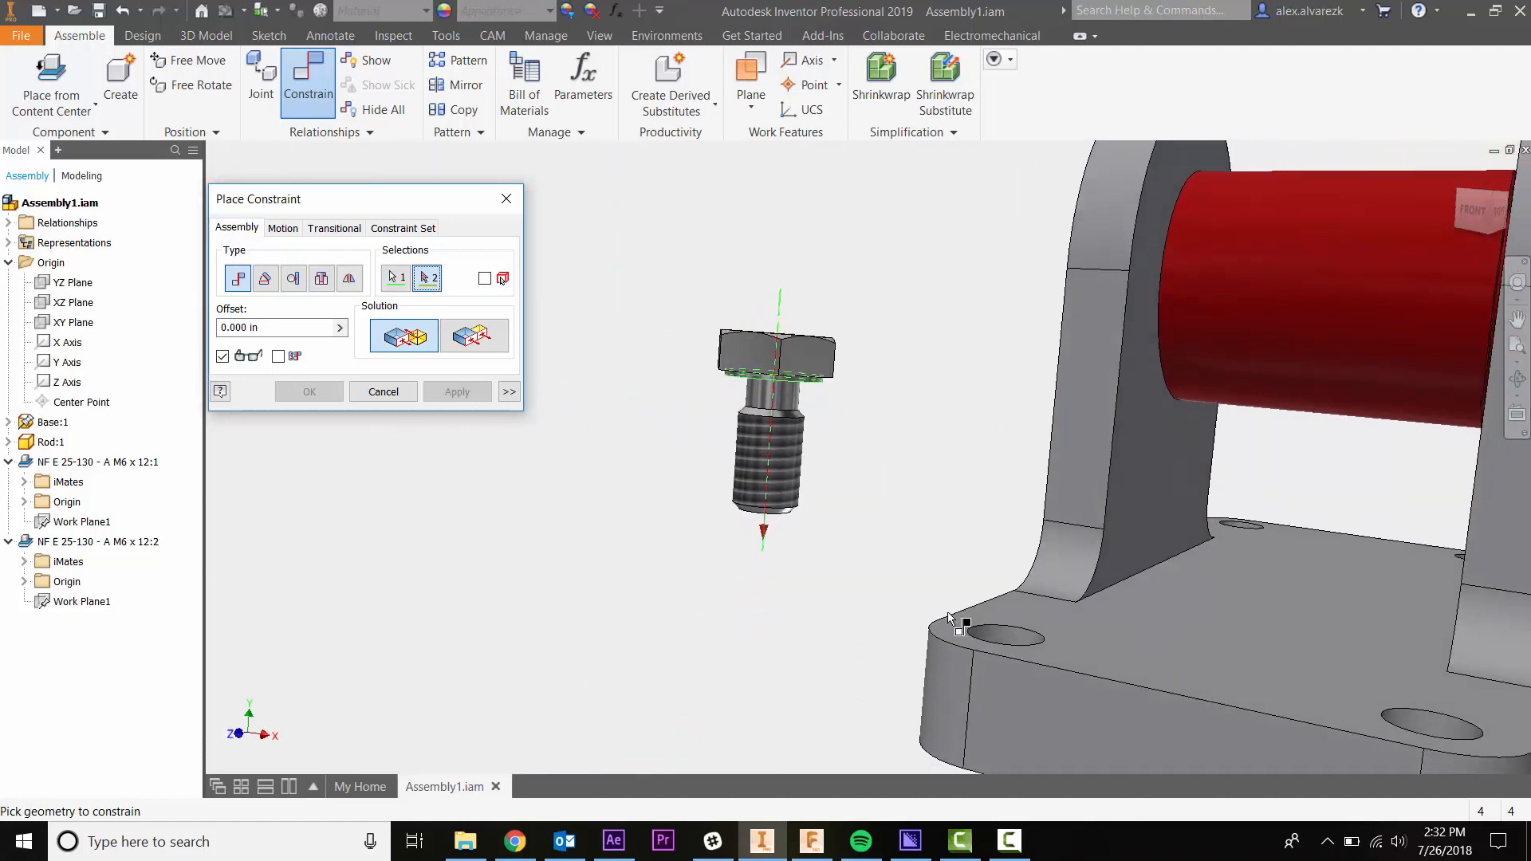
pyautogui.click(1008, 638)
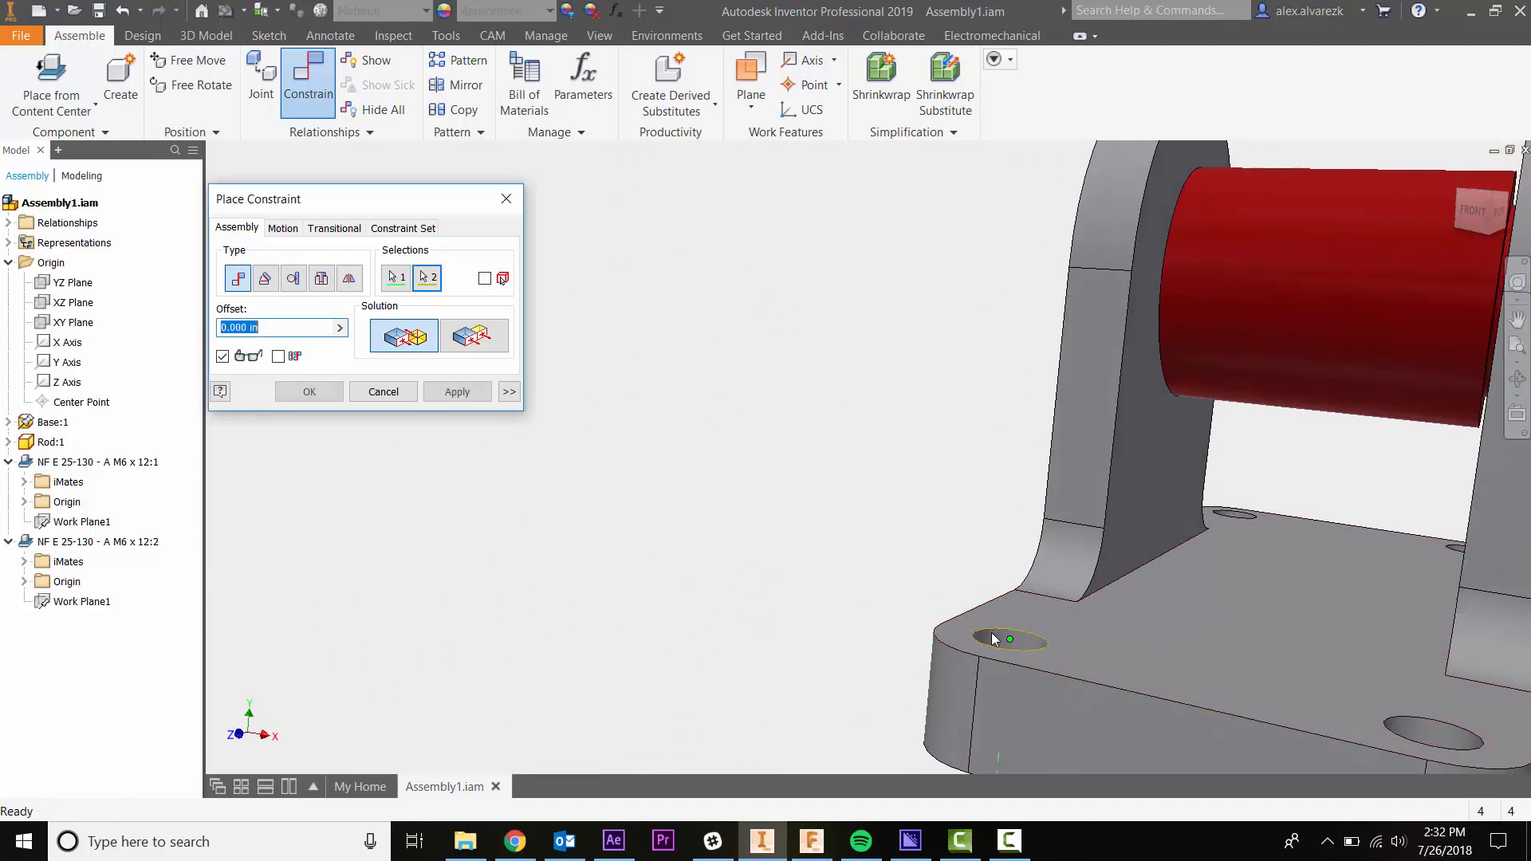
pyautogui.click(456, 391)
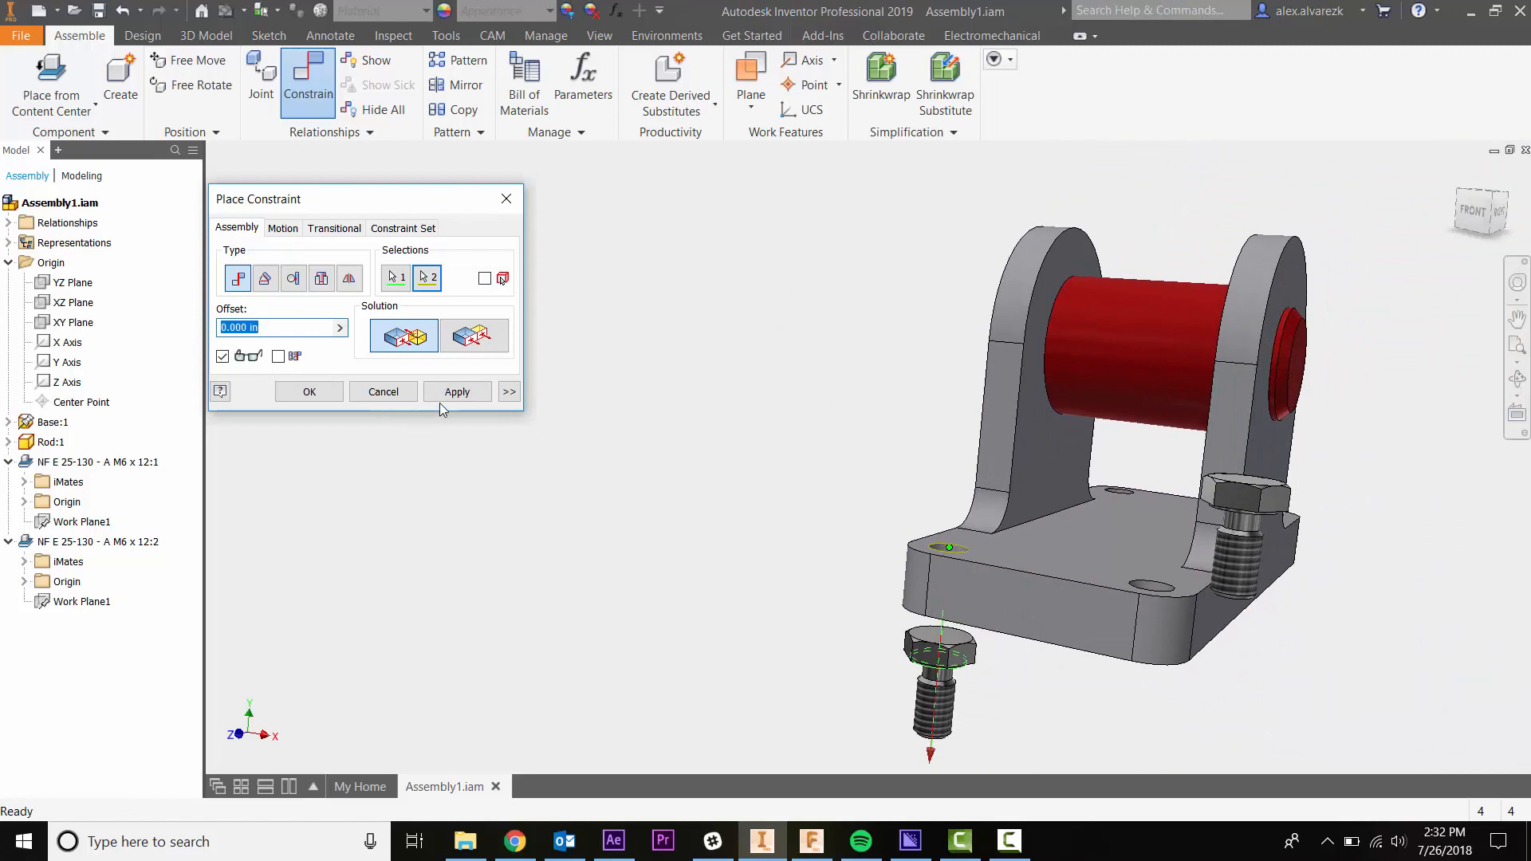
pyautogui.click(456, 392)
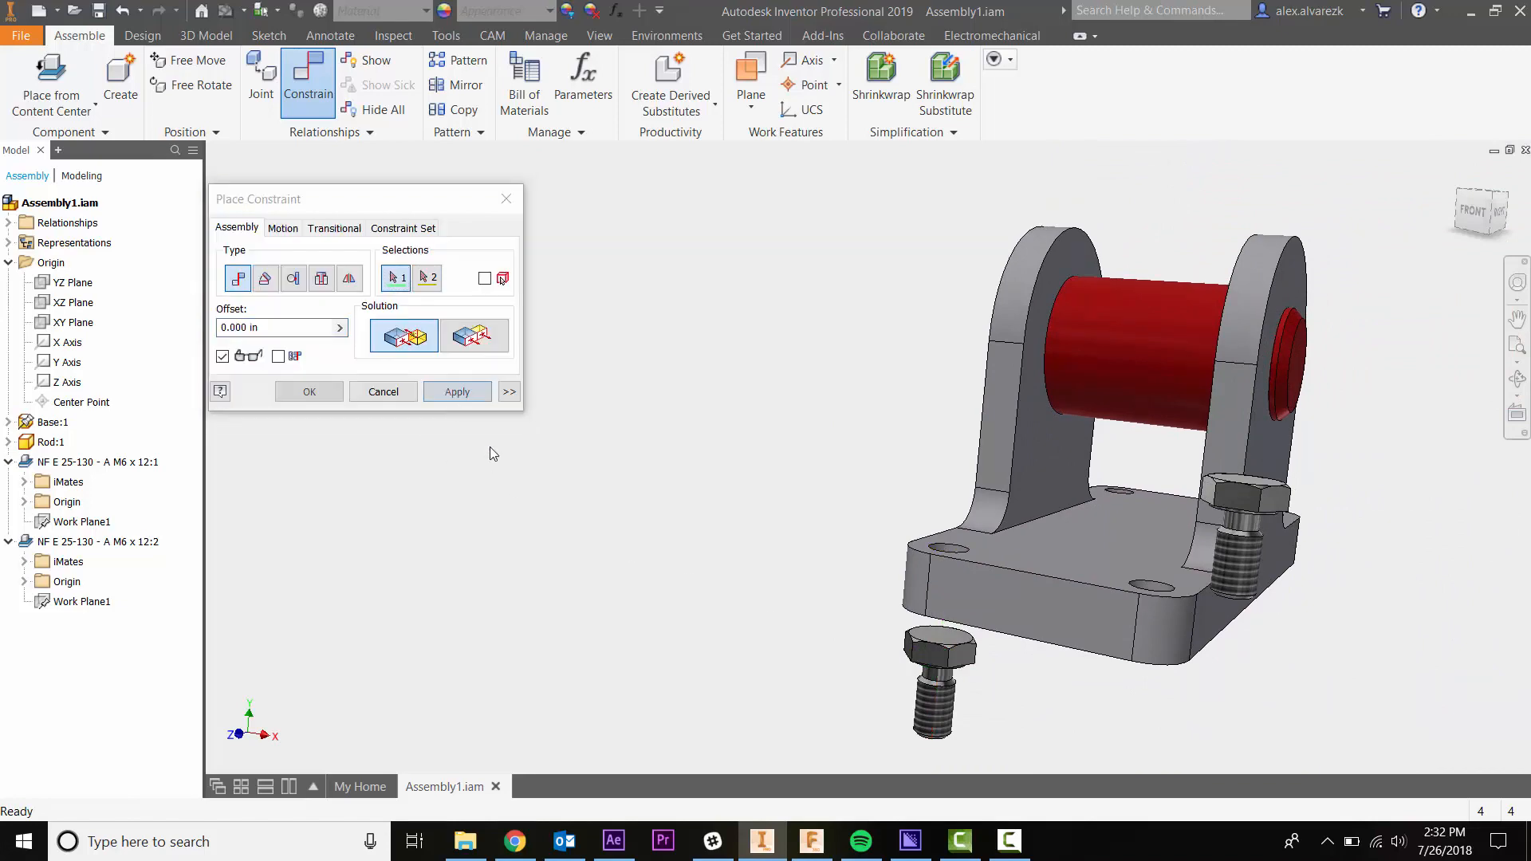
pyautogui.click(456, 392)
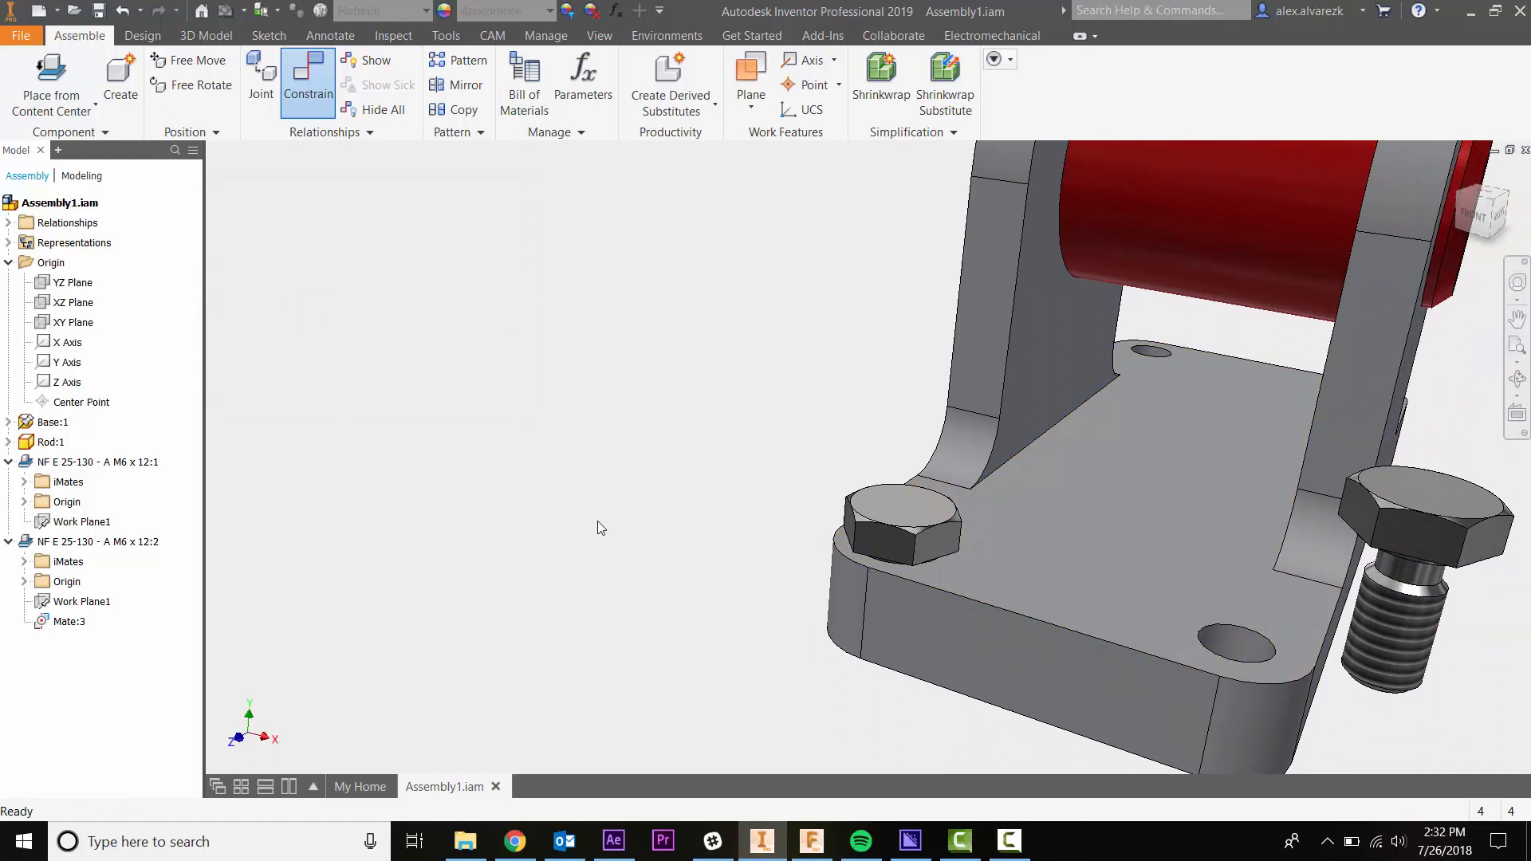
# - Mate the second M6 bolt's axis to the corner hole's axis, centring it in the hole
pyautogui.click(893, 528)
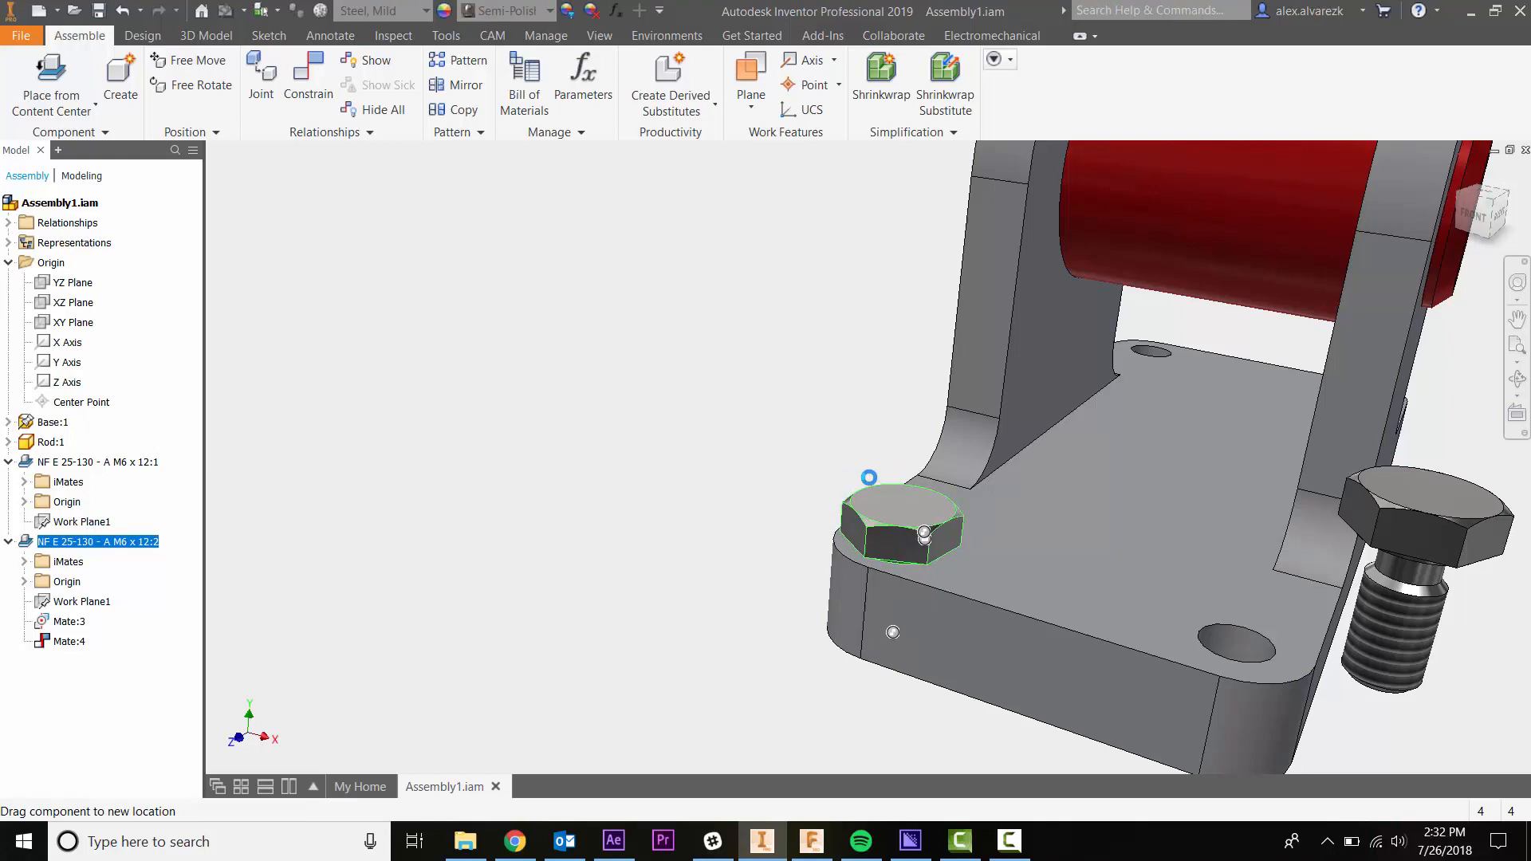
pyautogui.click(727, 461)
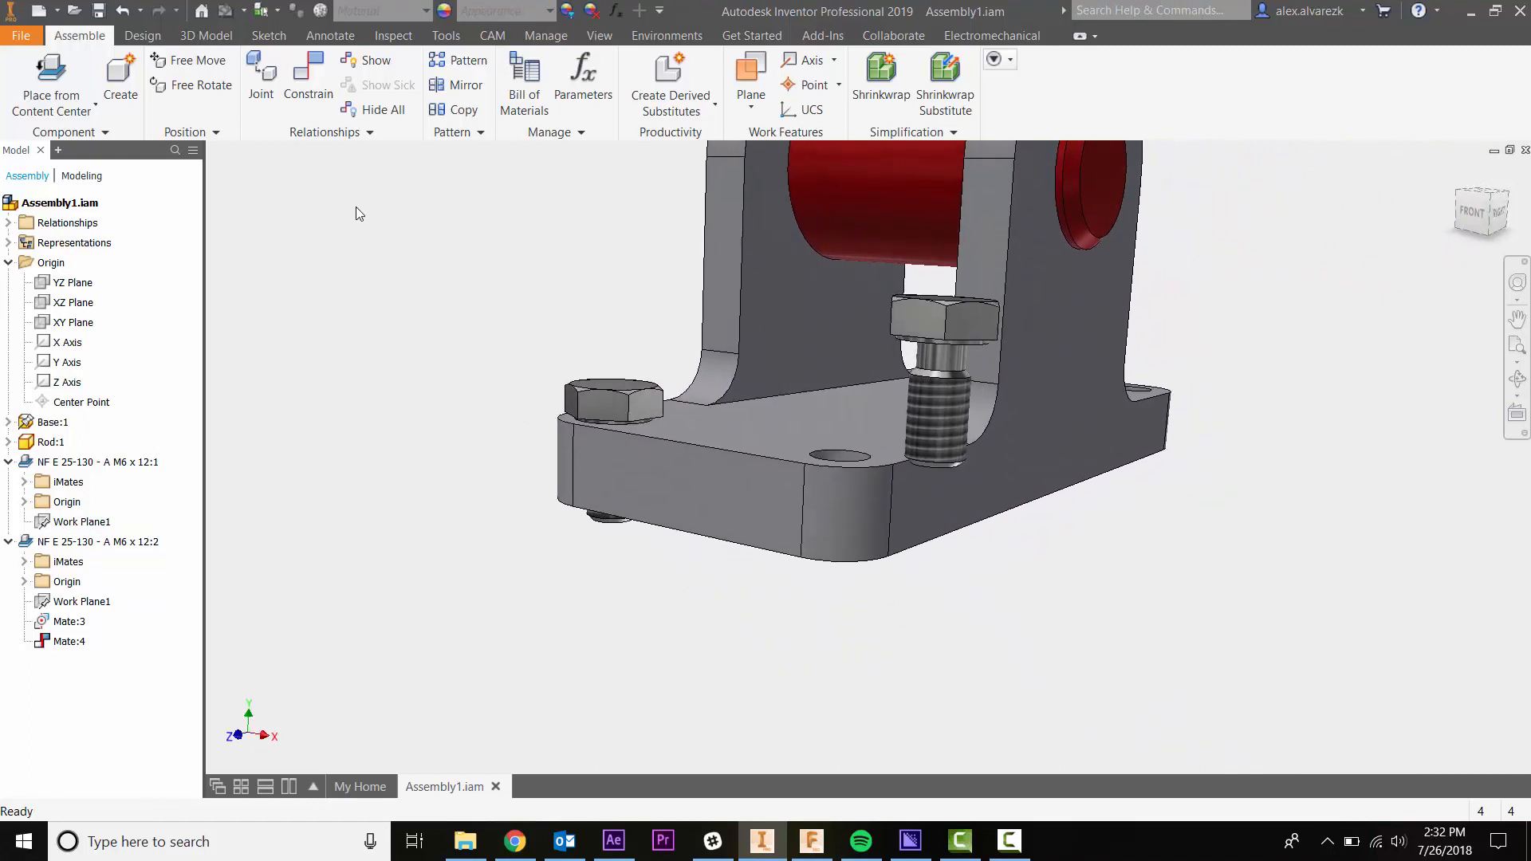
pyautogui.click(307, 83)
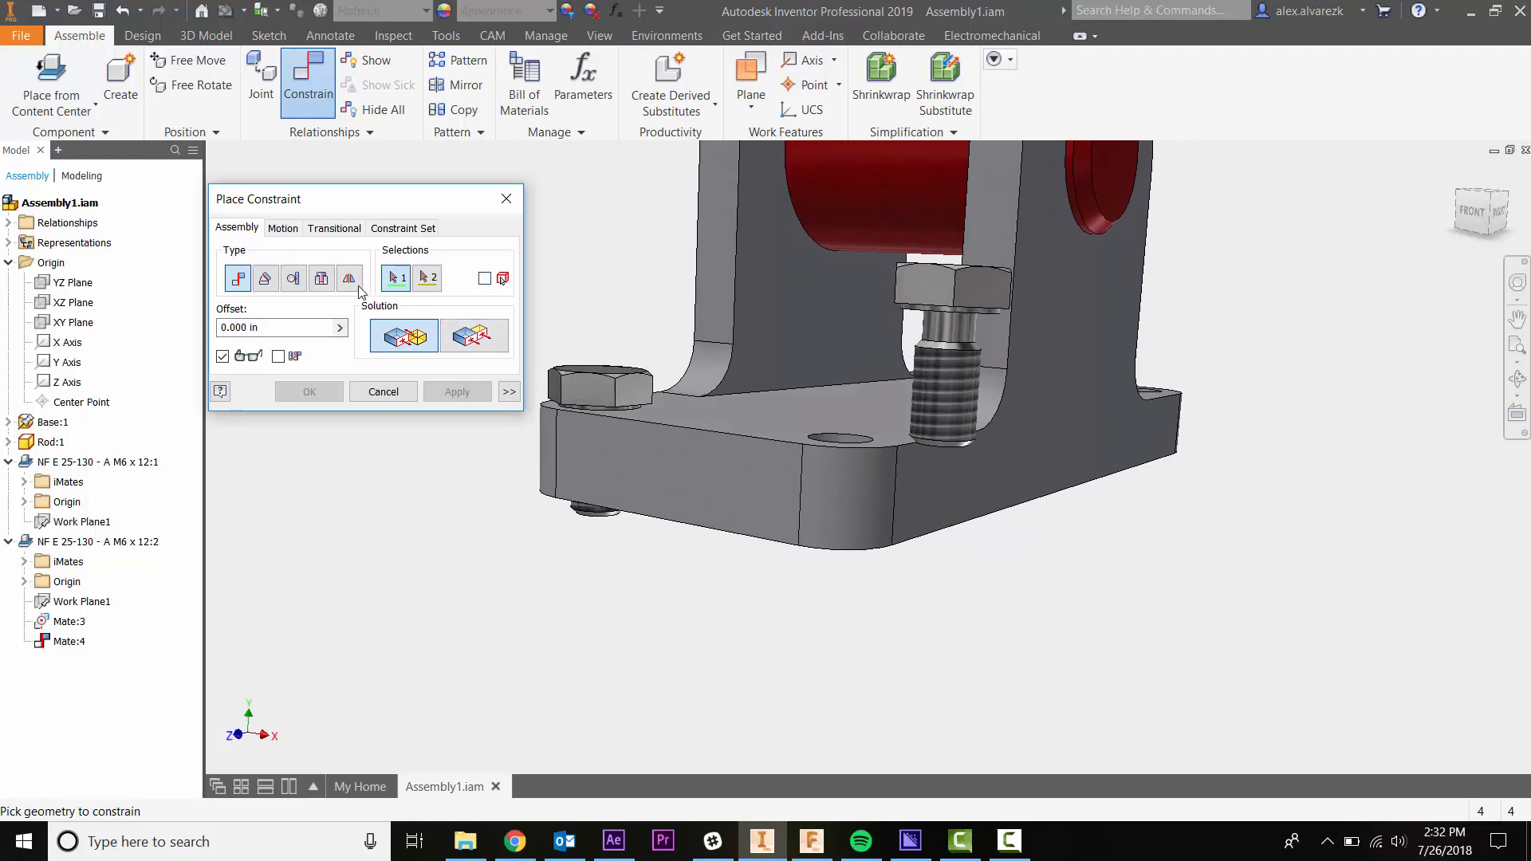
pyautogui.moveTo(320, 278)
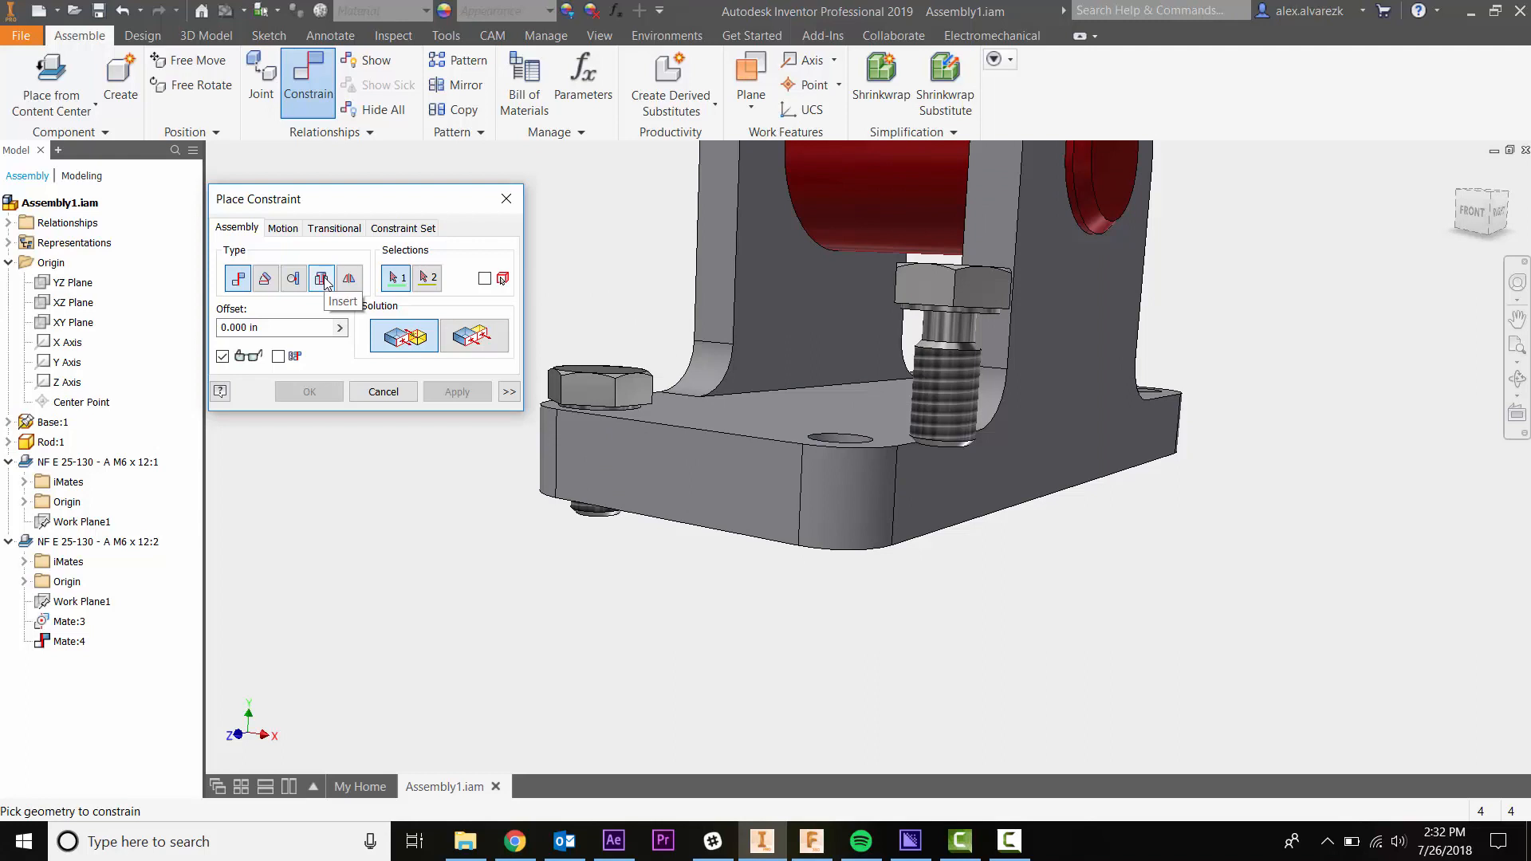
pyautogui.moveTo(326, 286)
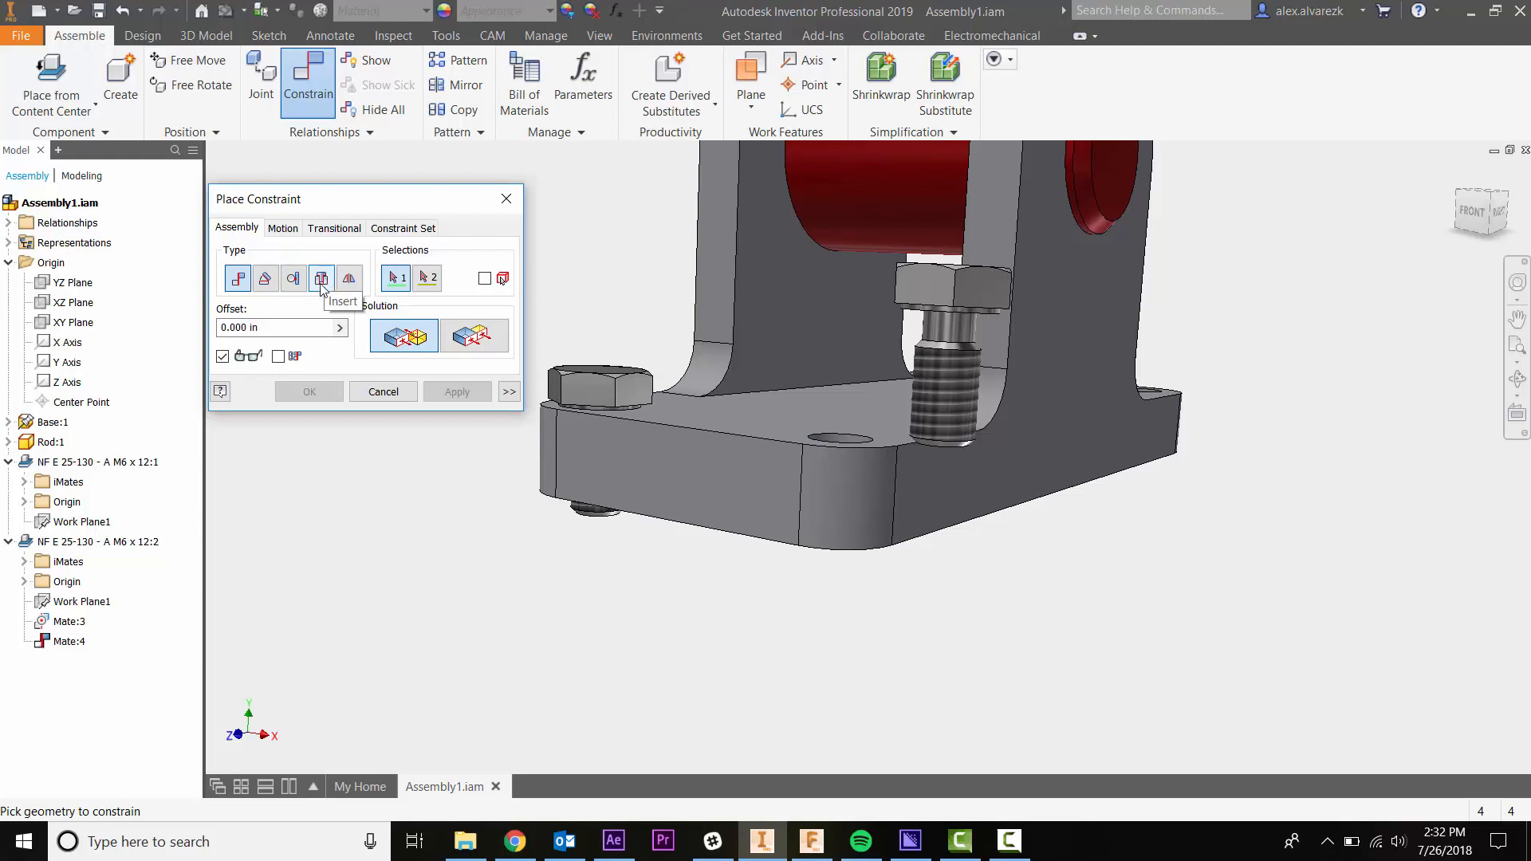
pyautogui.moveTo(321, 278)
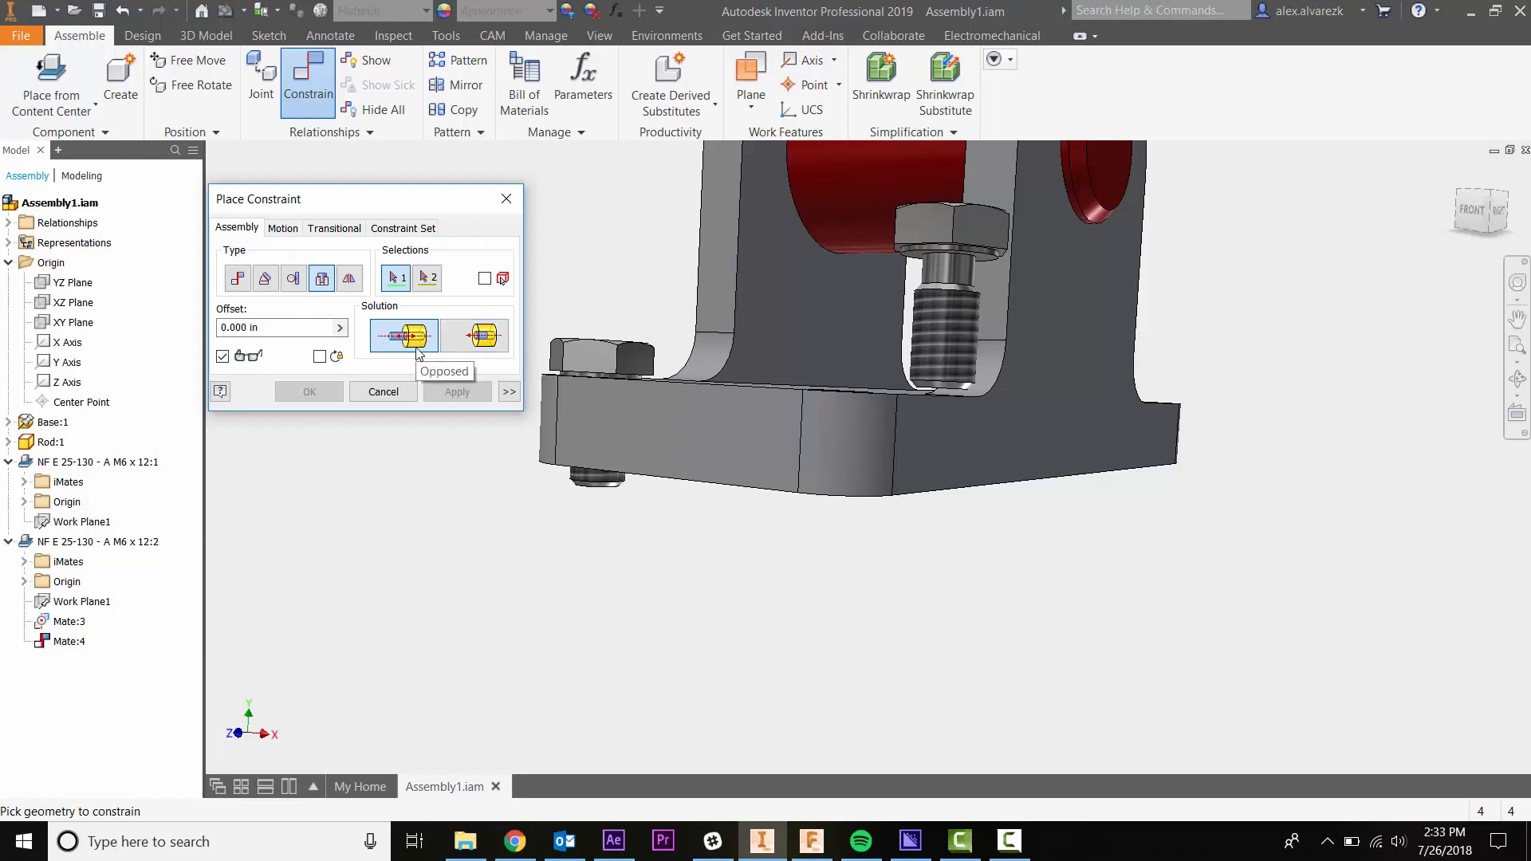
pyautogui.moveTo(599, 299)
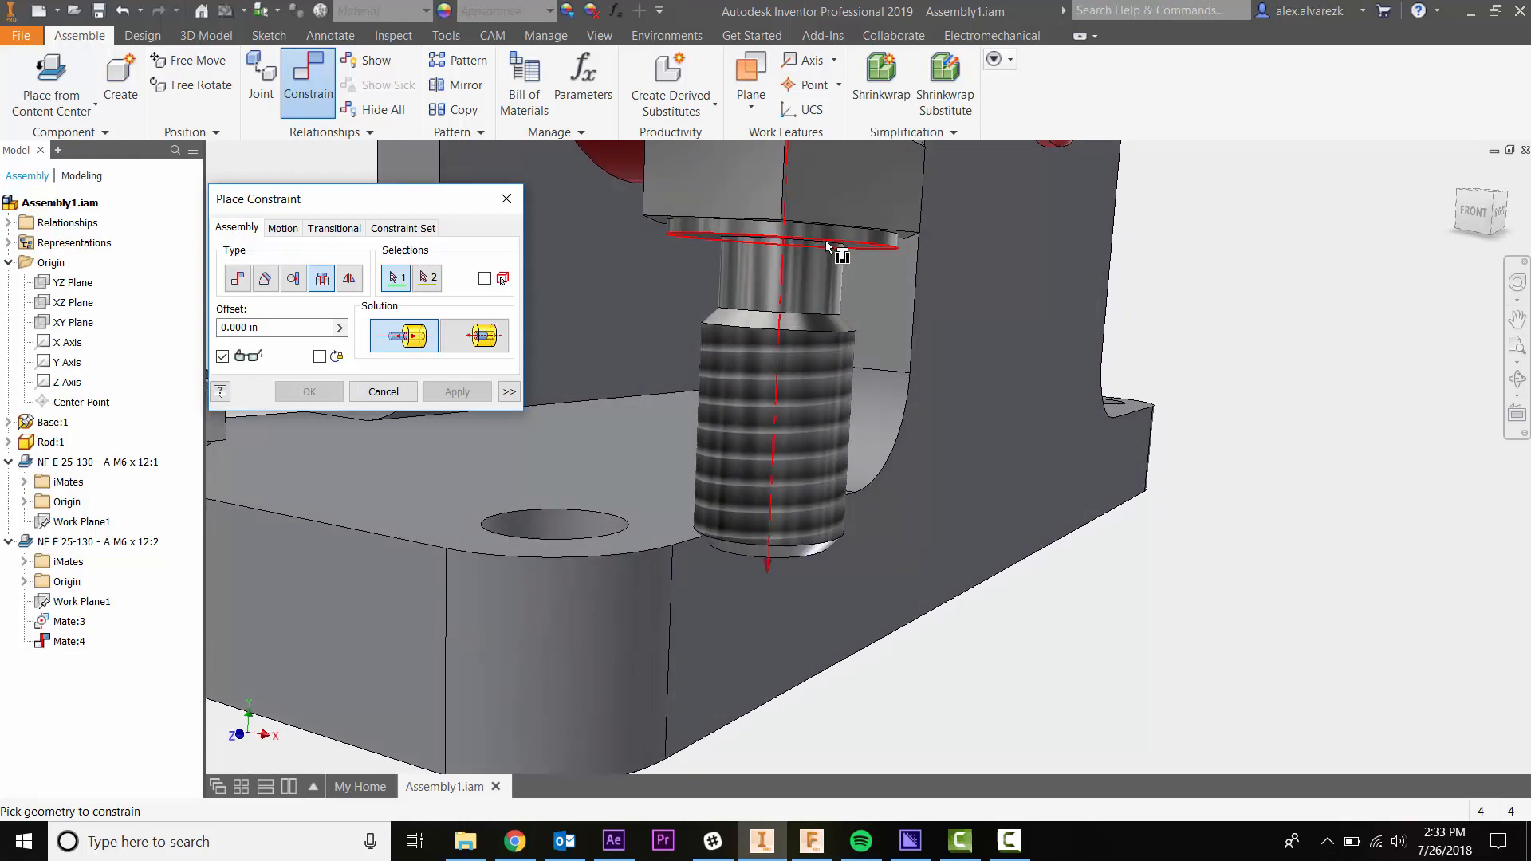
pyautogui.moveTo(815, 244)
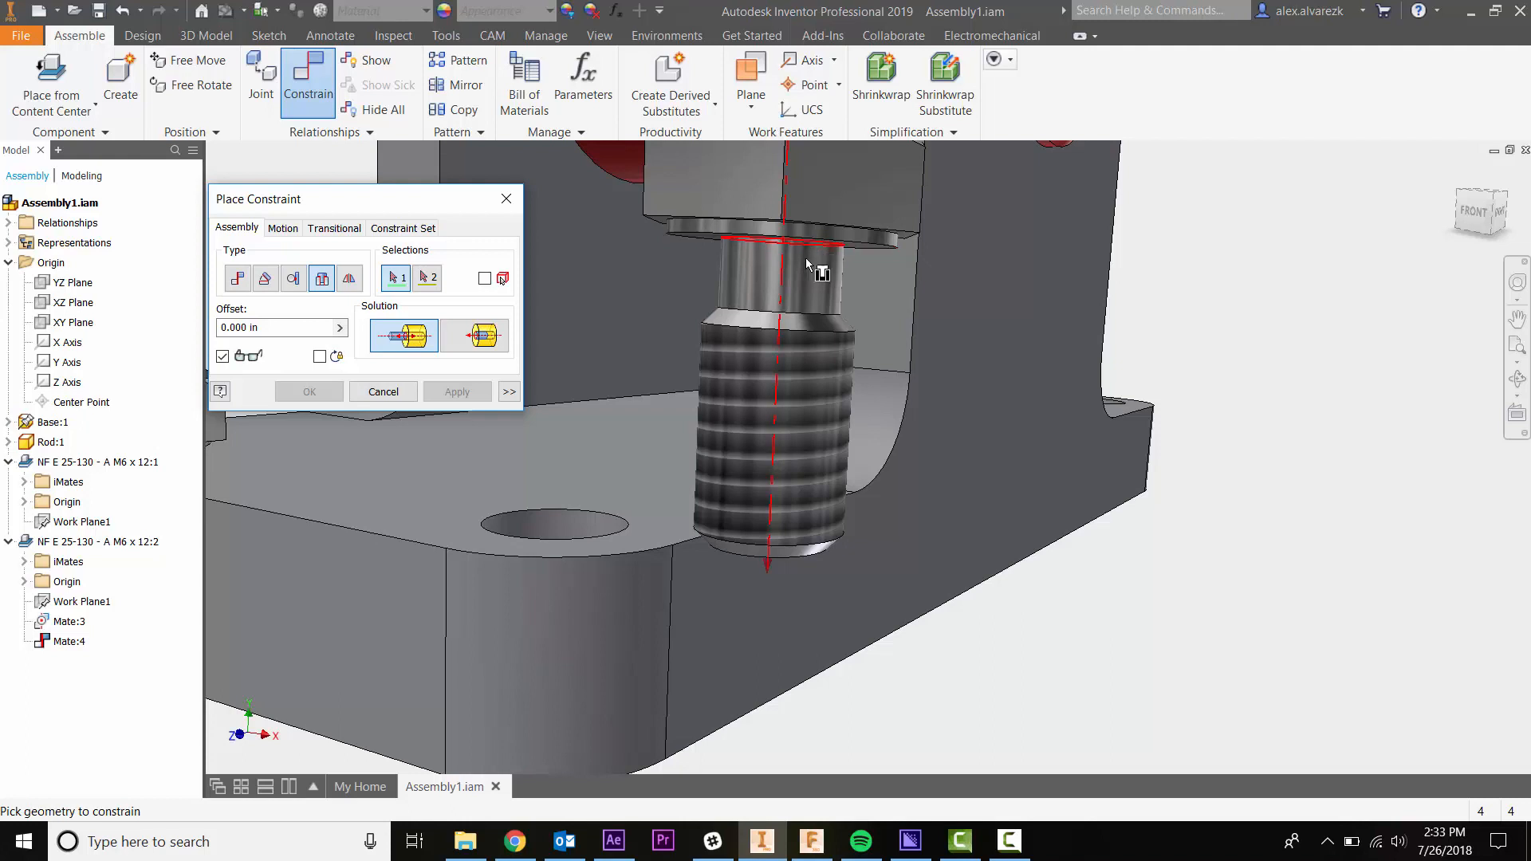
pyautogui.moveTo(810, 262)
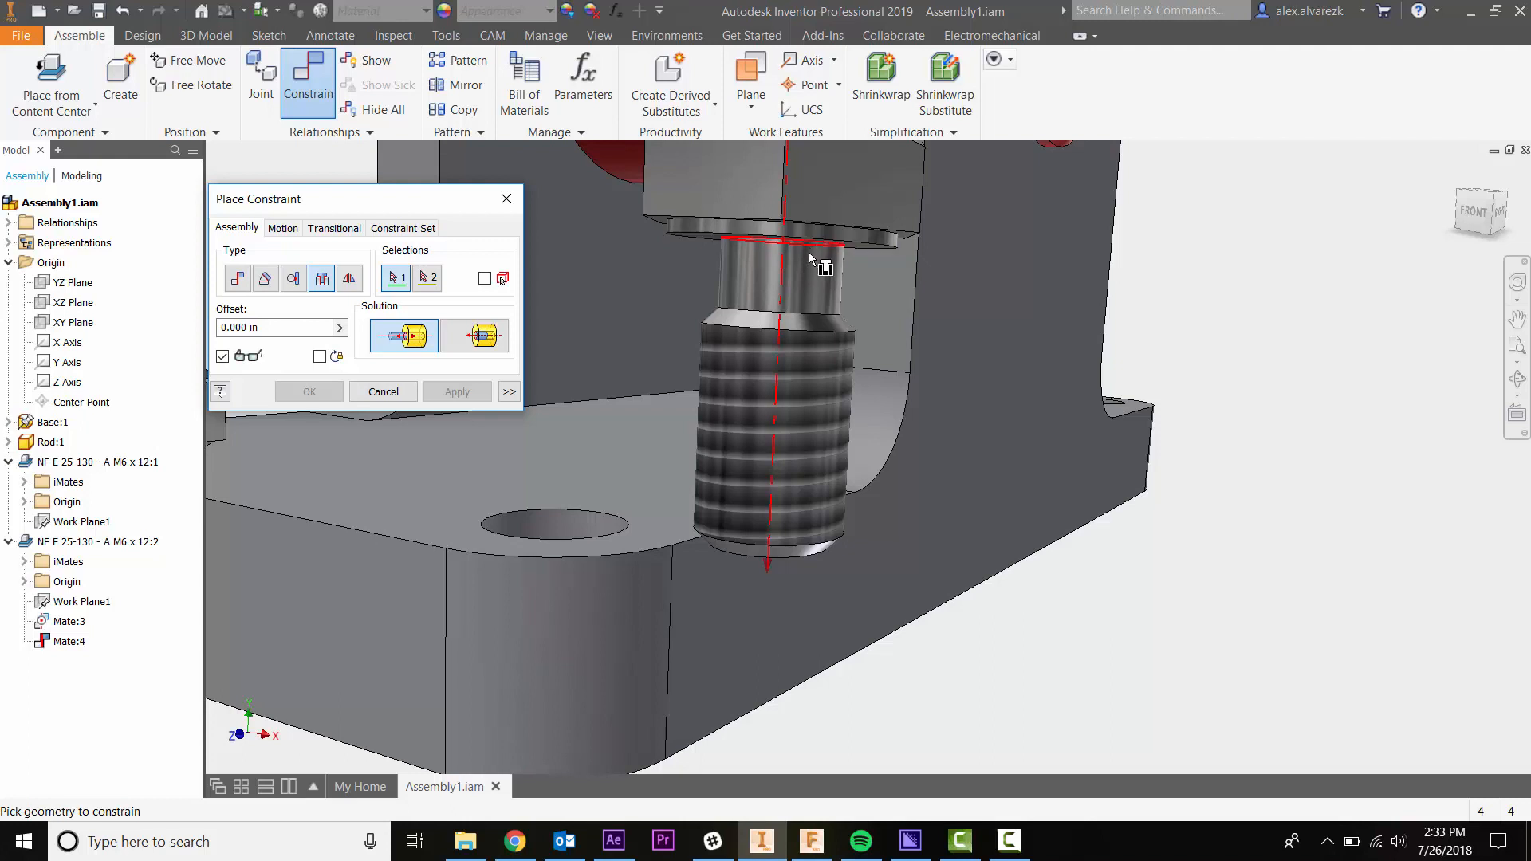
pyautogui.moveTo(809, 311)
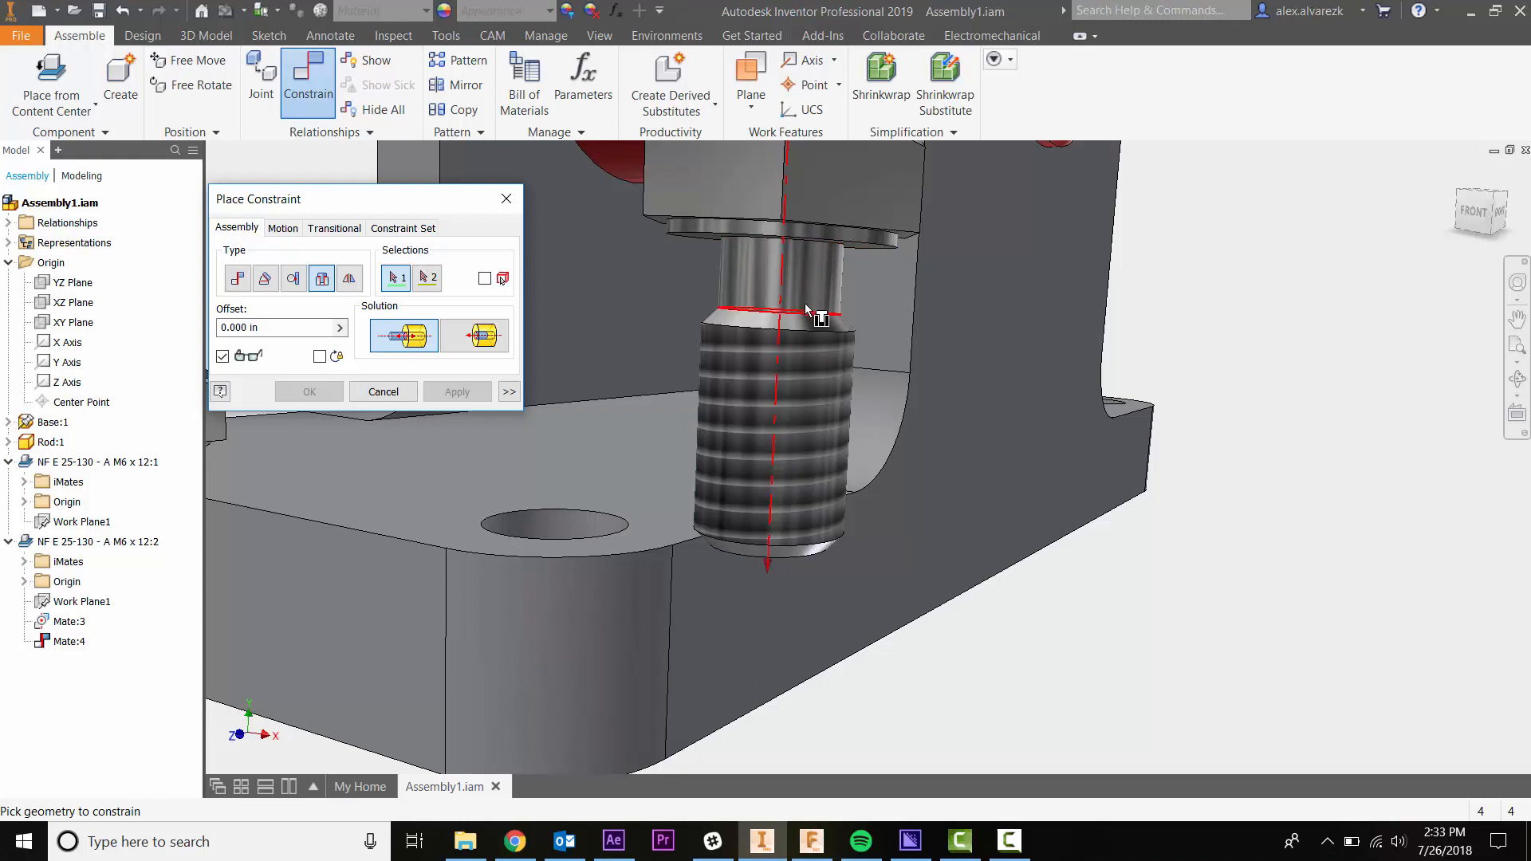
pyautogui.moveTo(812, 267)
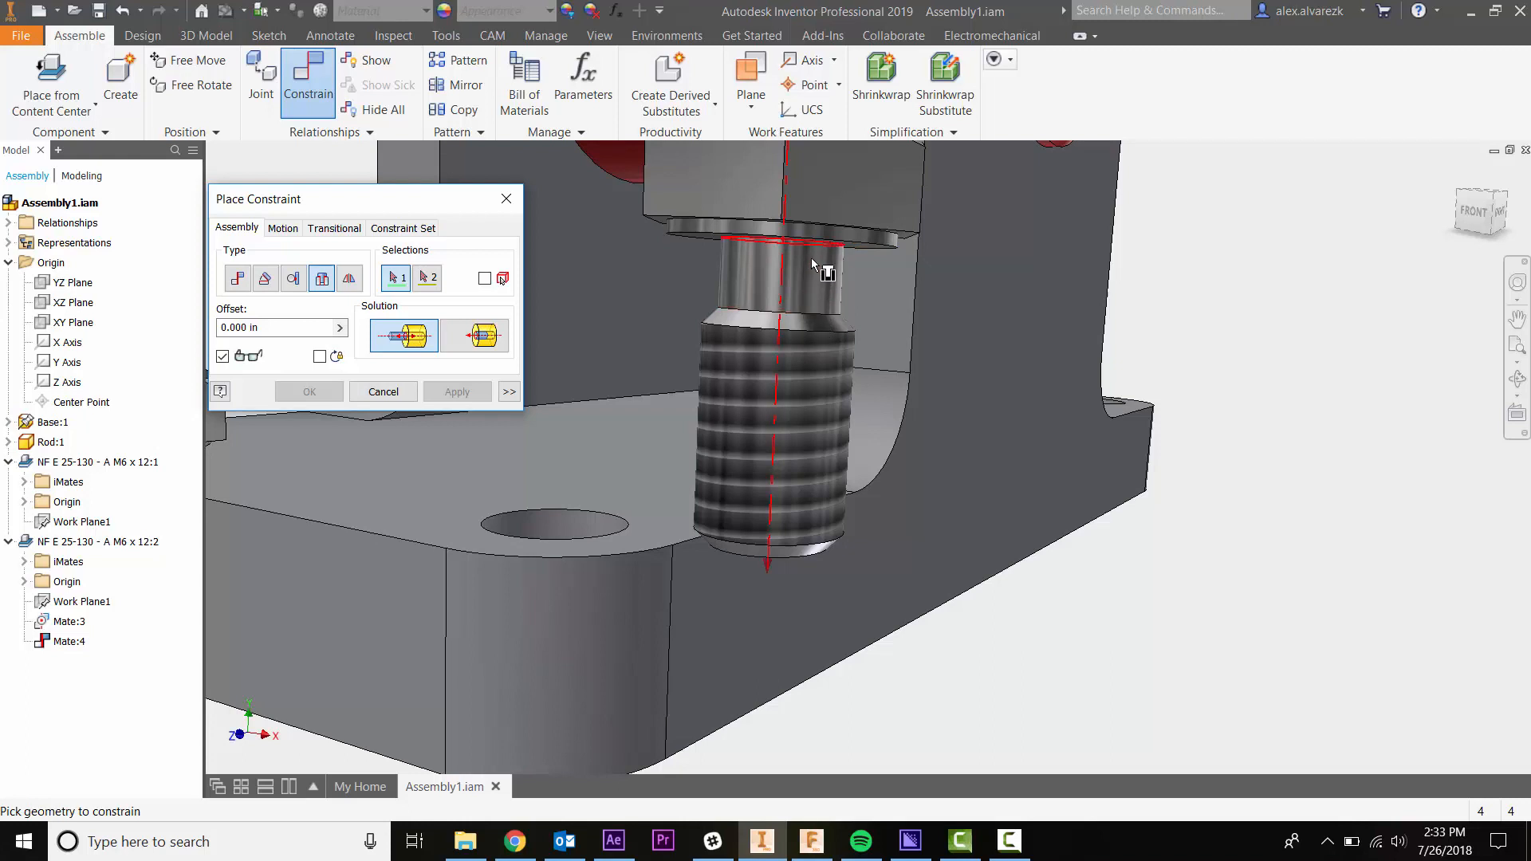
pyautogui.moveTo(819, 256)
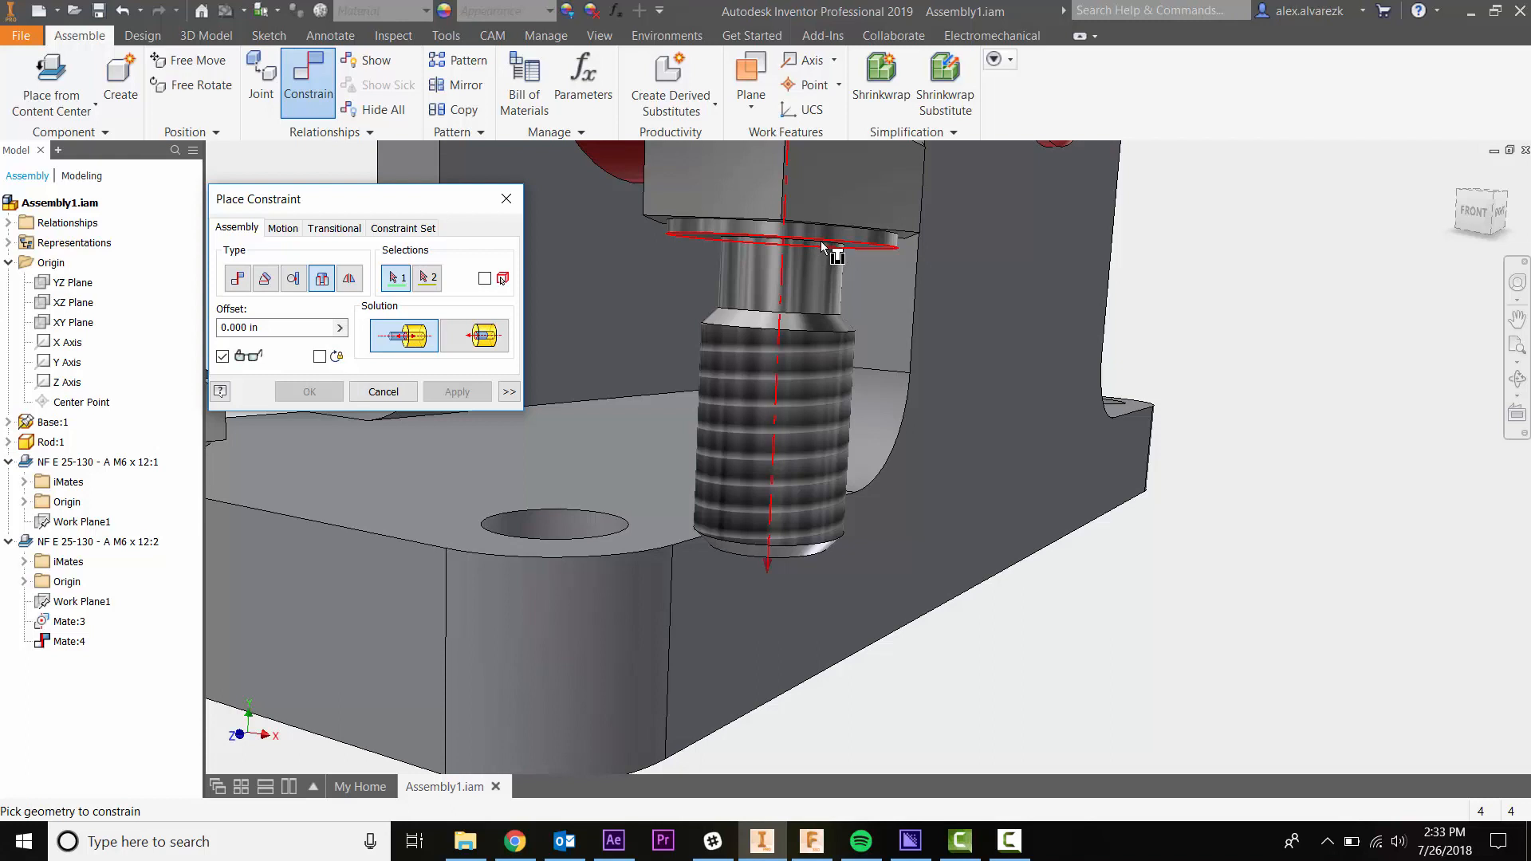
pyautogui.moveTo(837, 257)
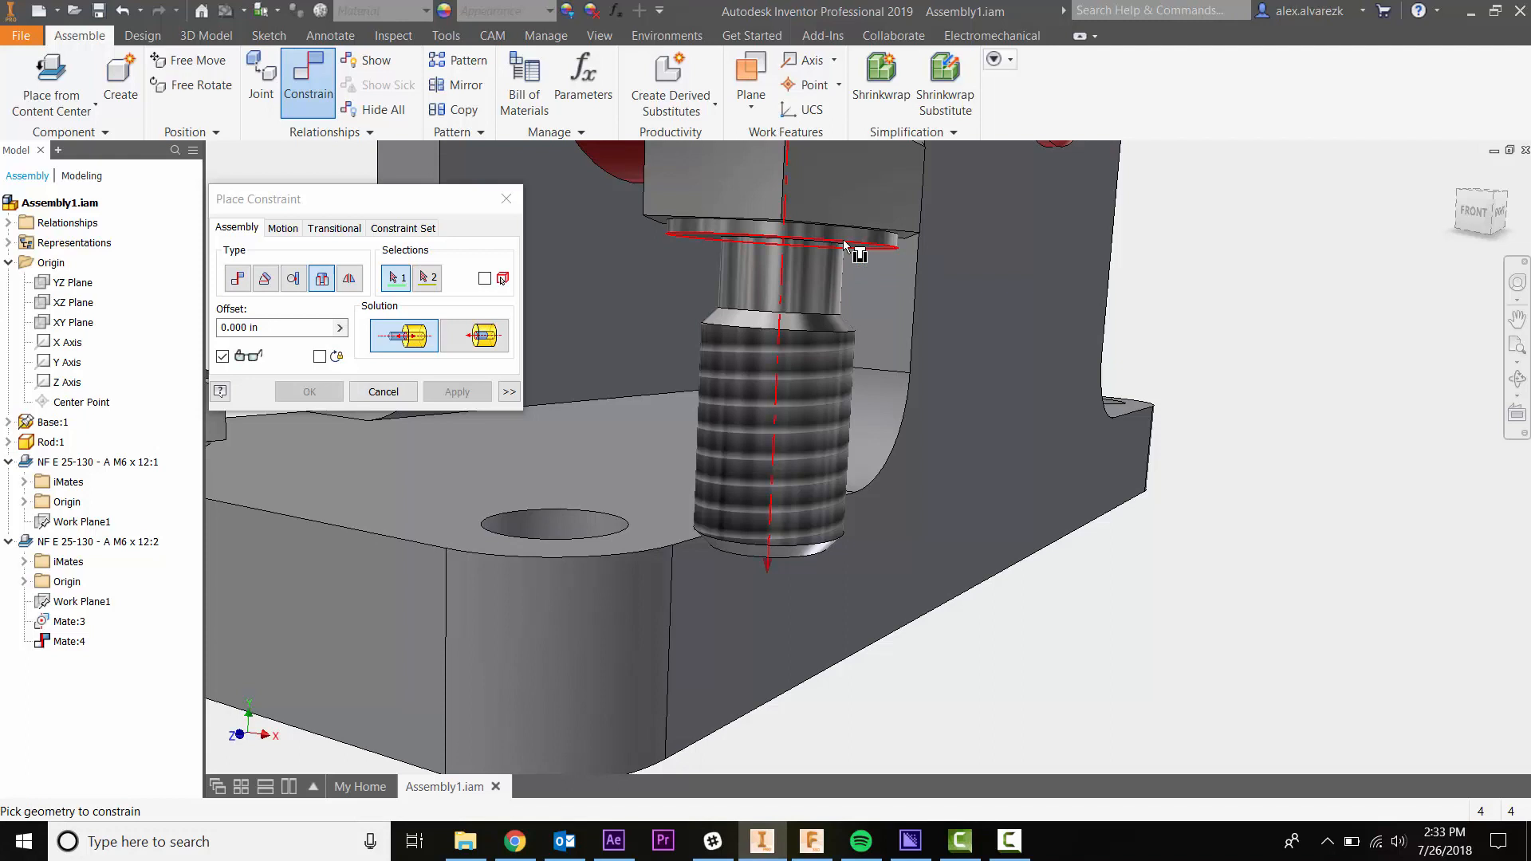
pyautogui.moveTo(846, 249)
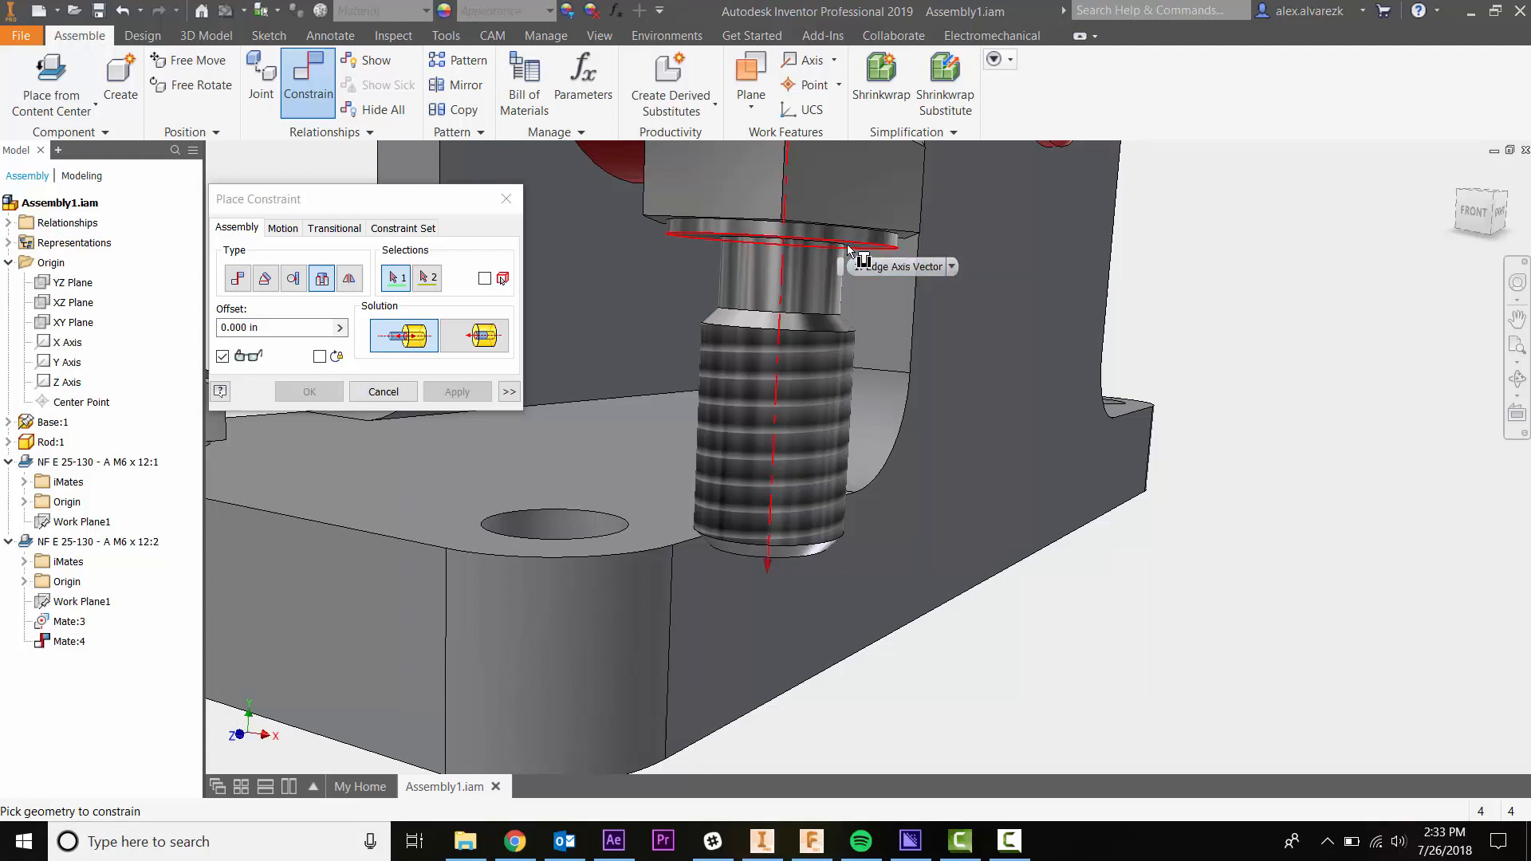
# - Insert-constrain the first M6 bolt's head edge to the front corner hole's top edge
pyautogui.click(782, 235)
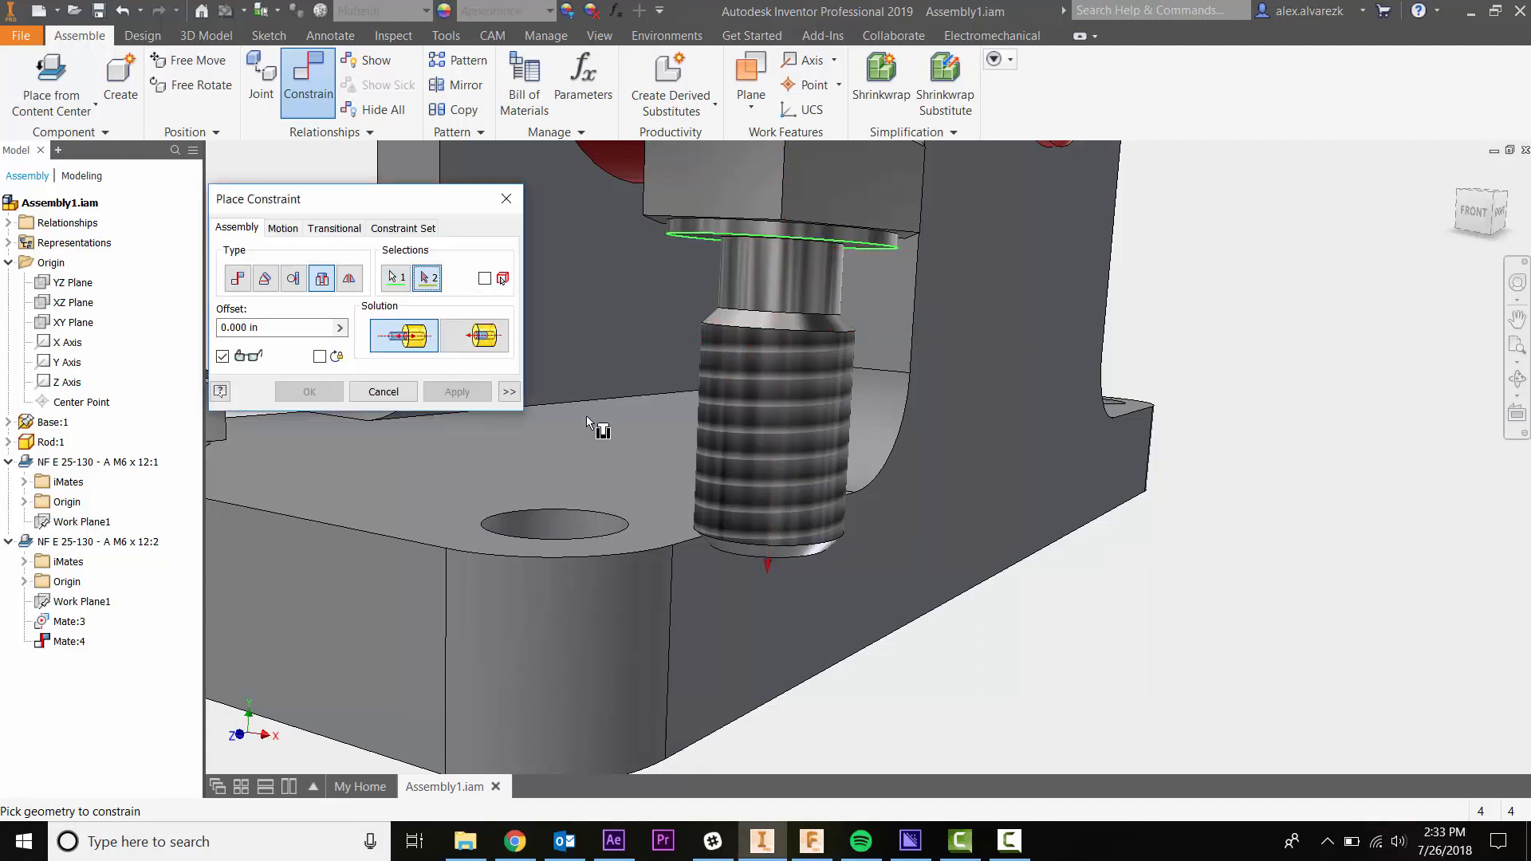
pyautogui.click(537, 507)
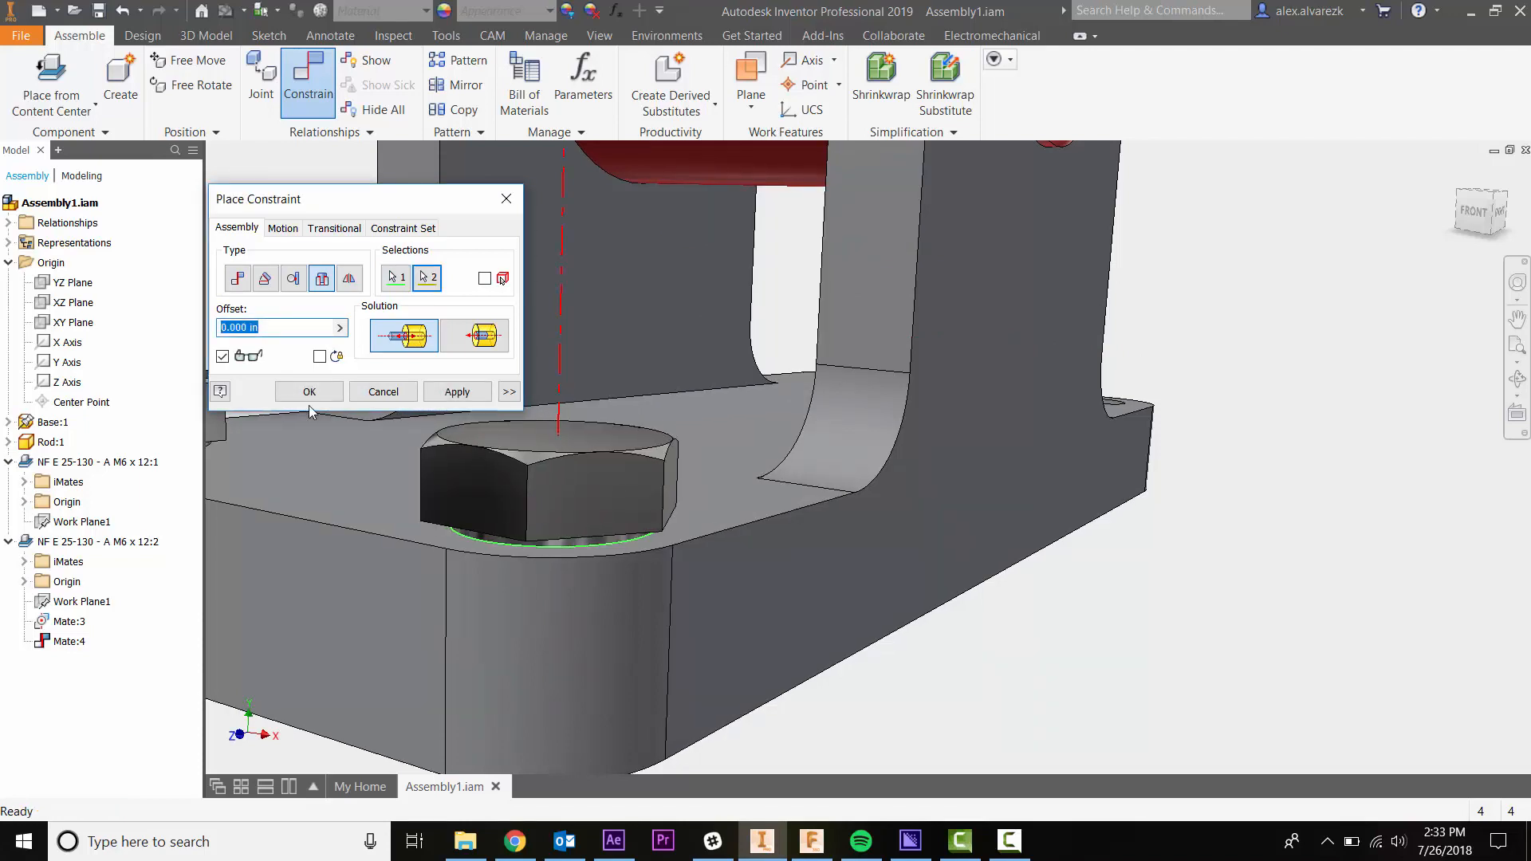
pyautogui.click(308, 393)
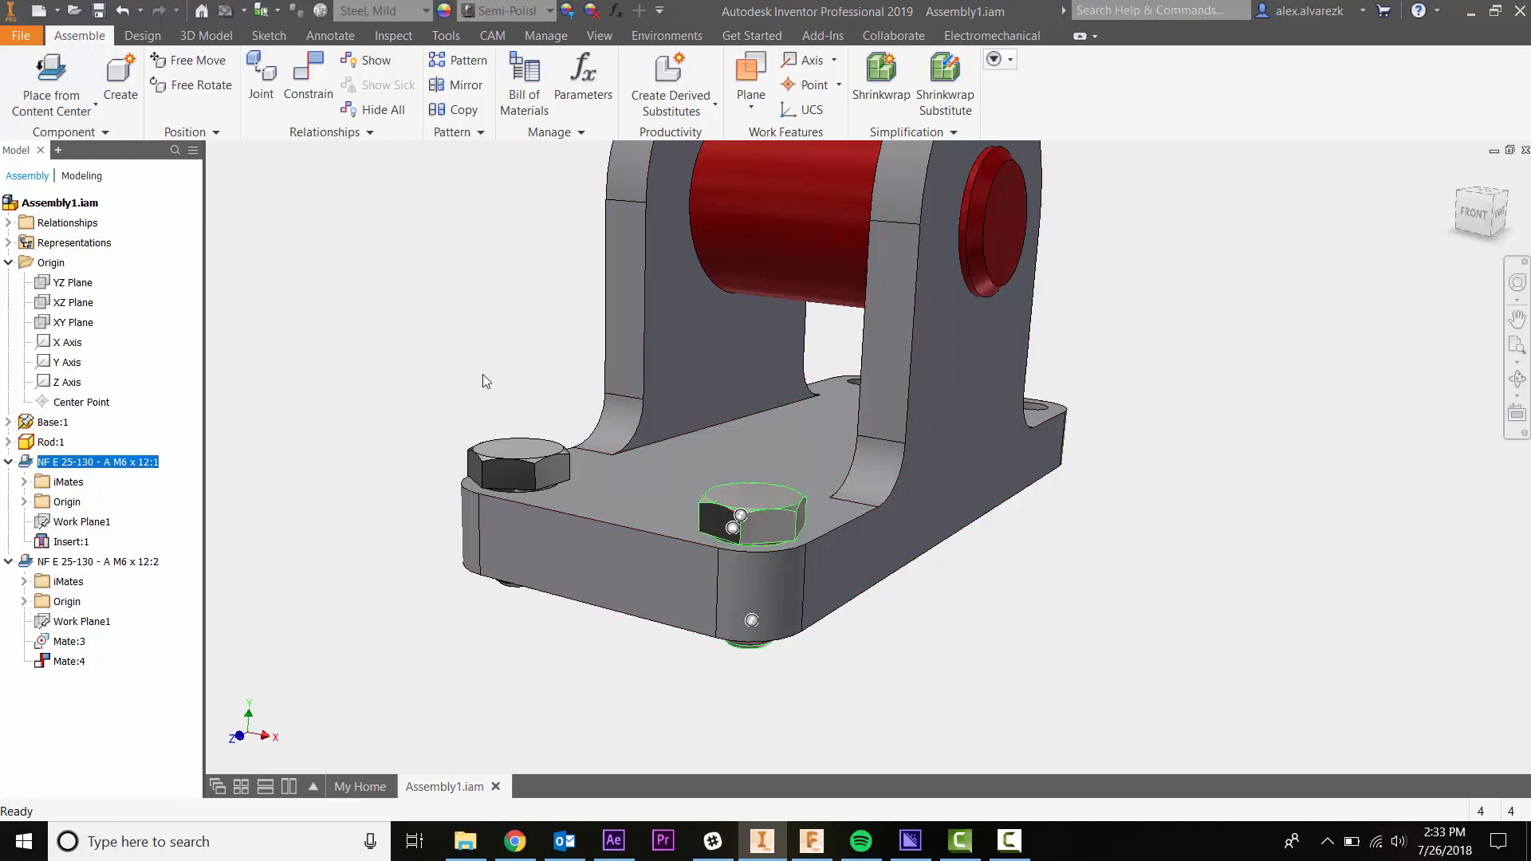
pyautogui.moveTo(497, 407)
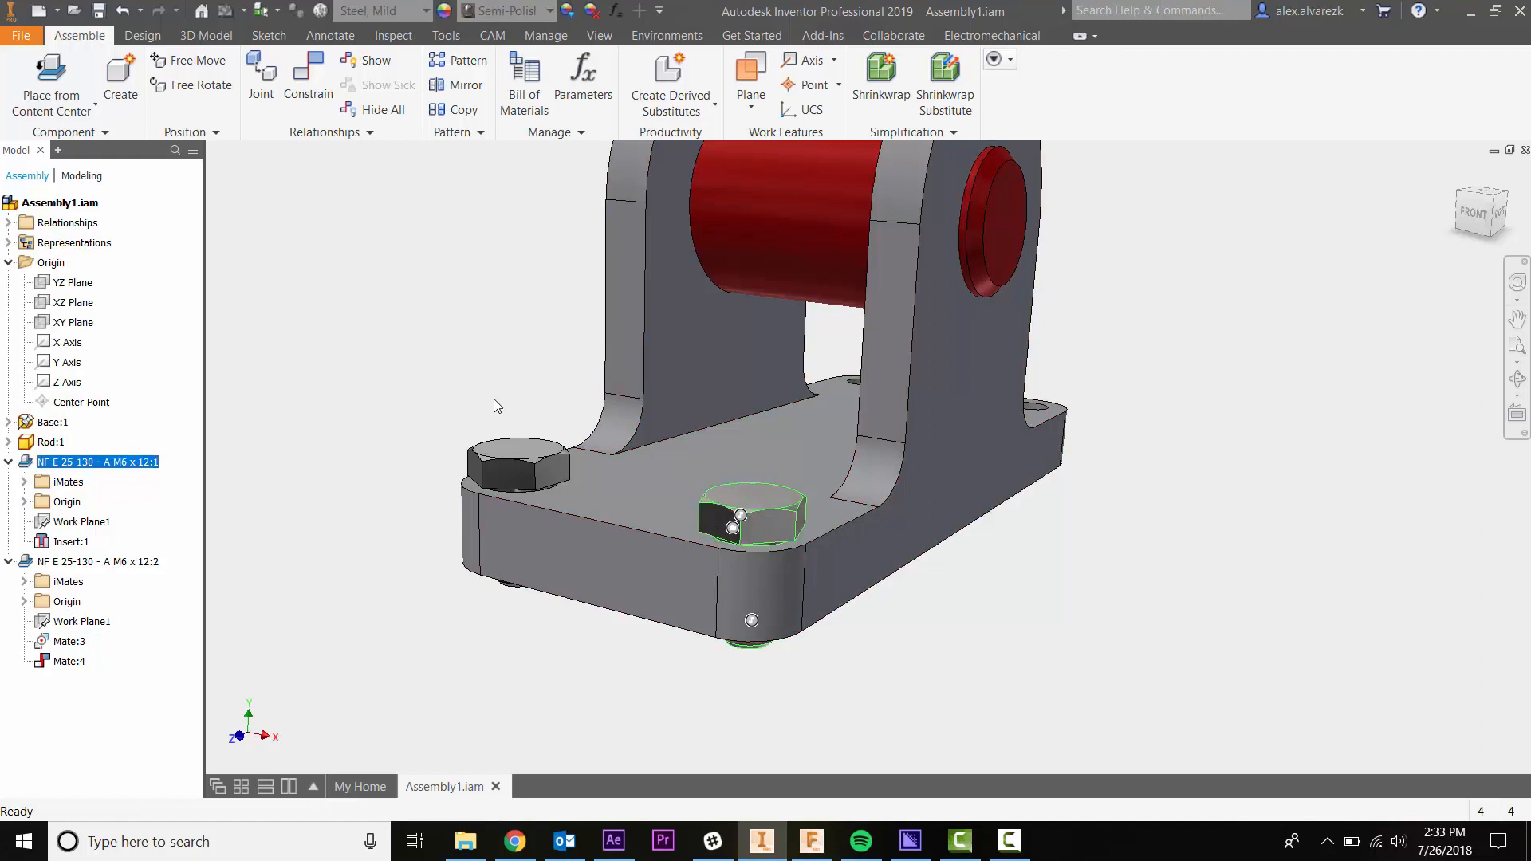